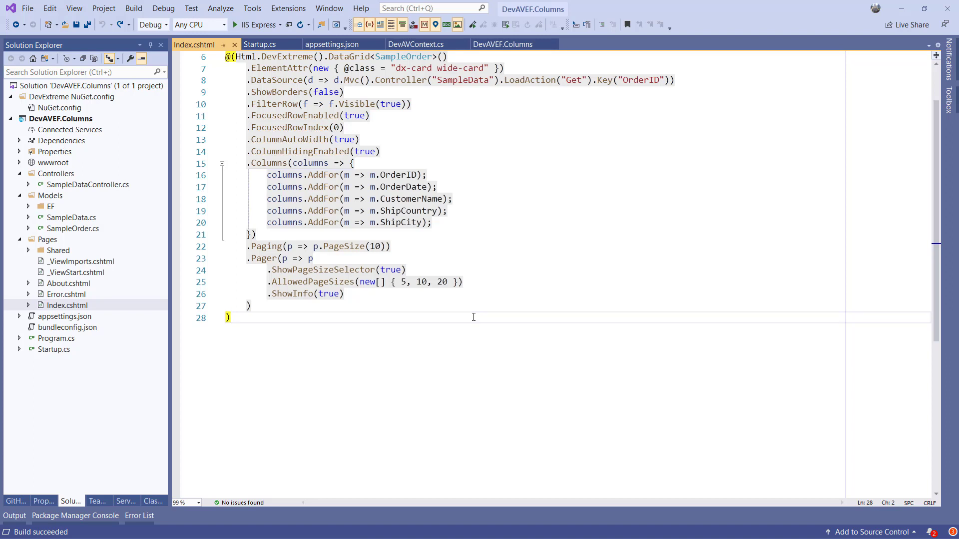
- Select and delete the SampleOrder DataGrid markup in Index.cshtml
drag(267, 211, 251, 318)
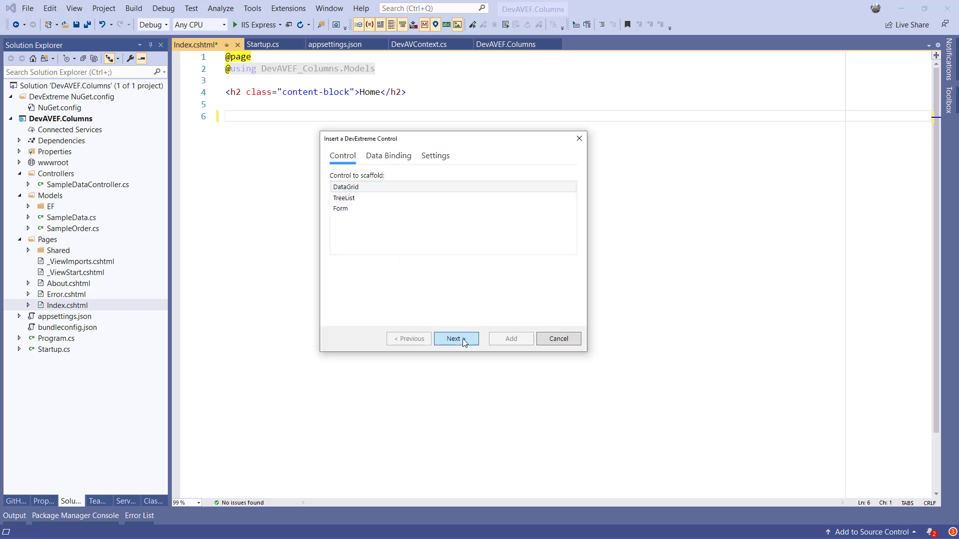
- Scaffold a DataGrid on the Products model with a new ProductsController and all columns
click(455, 338)
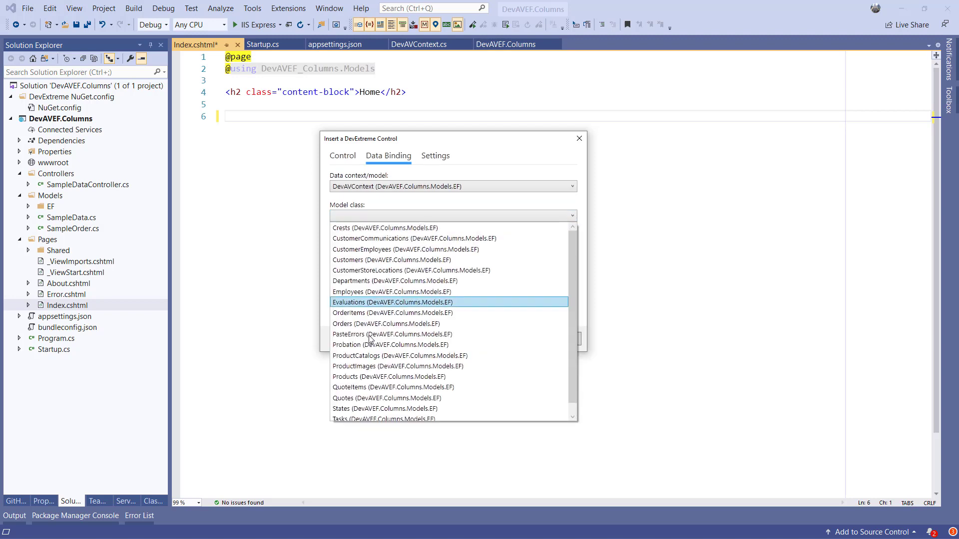
click(345, 377)
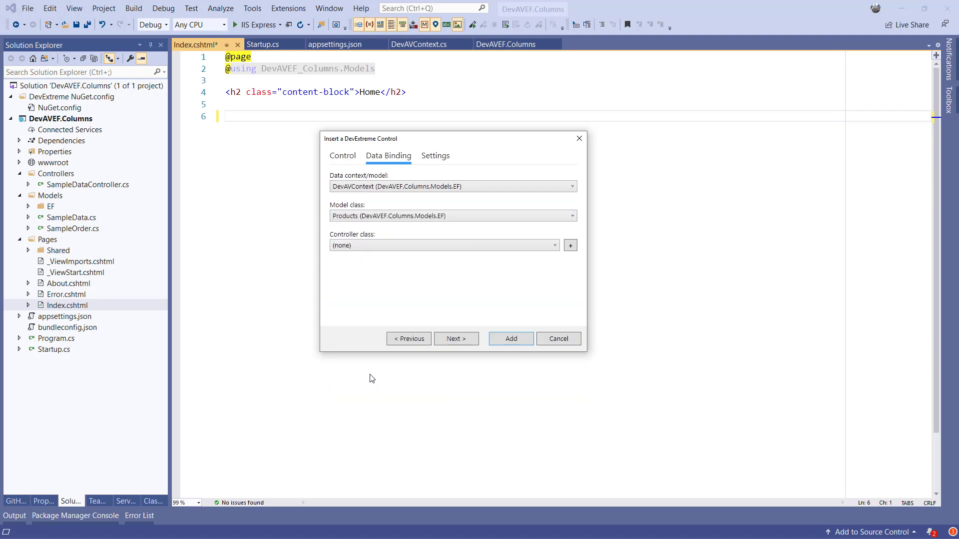
click(568, 246)
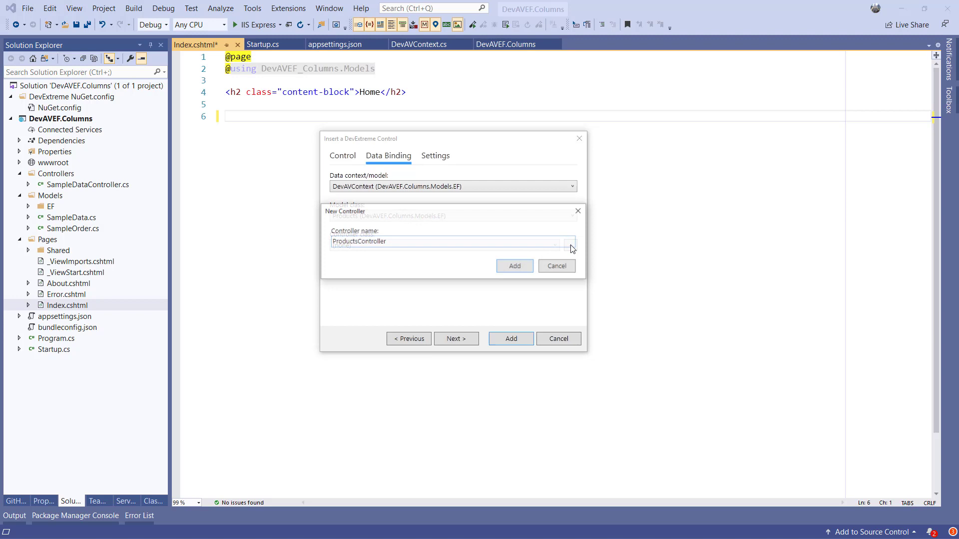
click(513, 266)
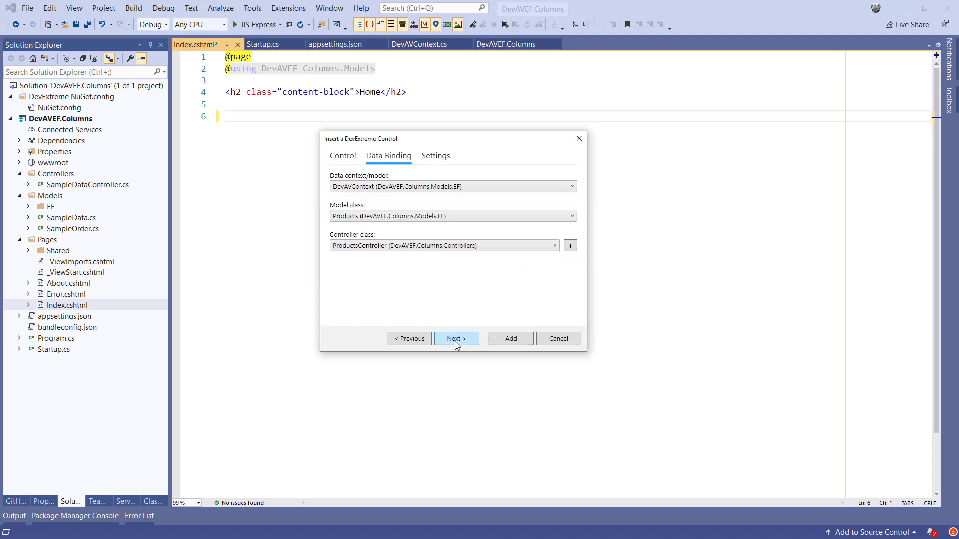
click(455, 339)
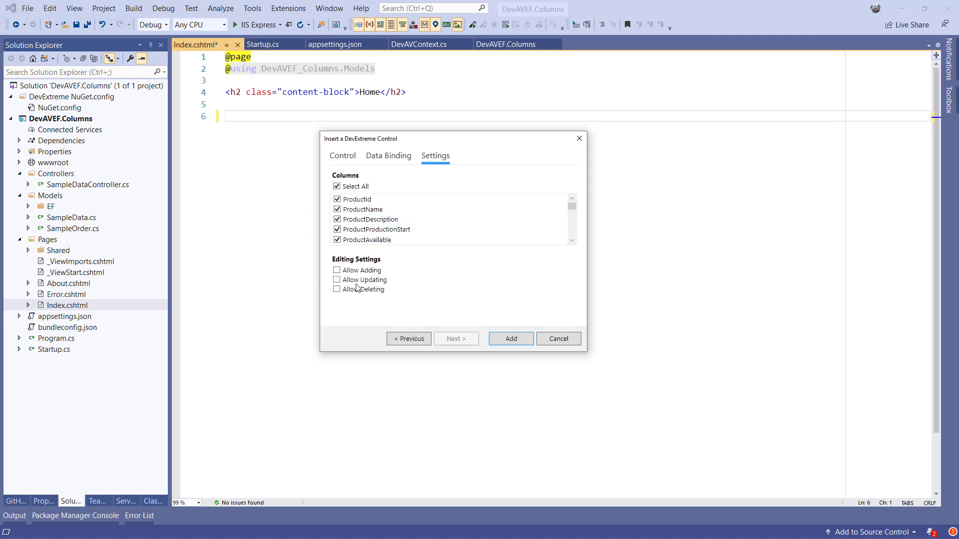
mouse_move(446, 264)
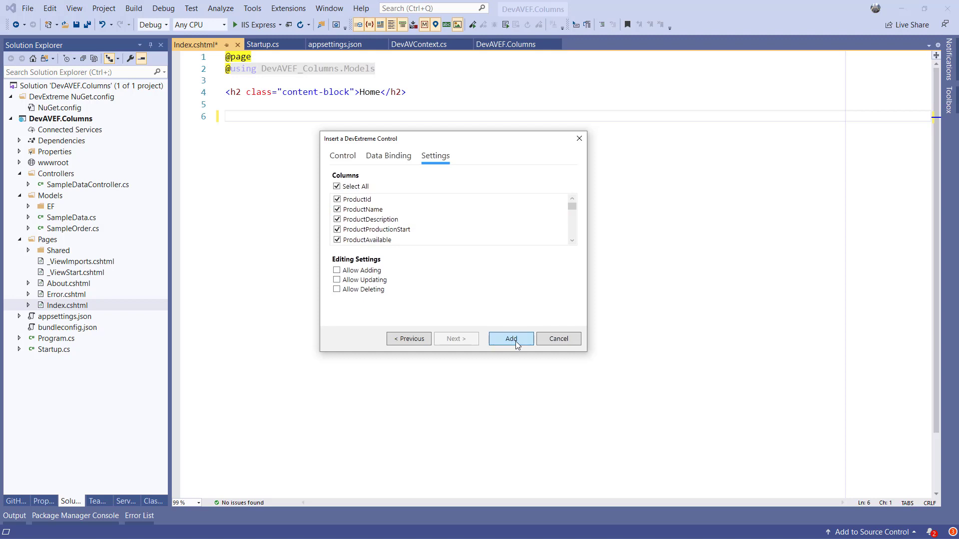
click(511, 339)
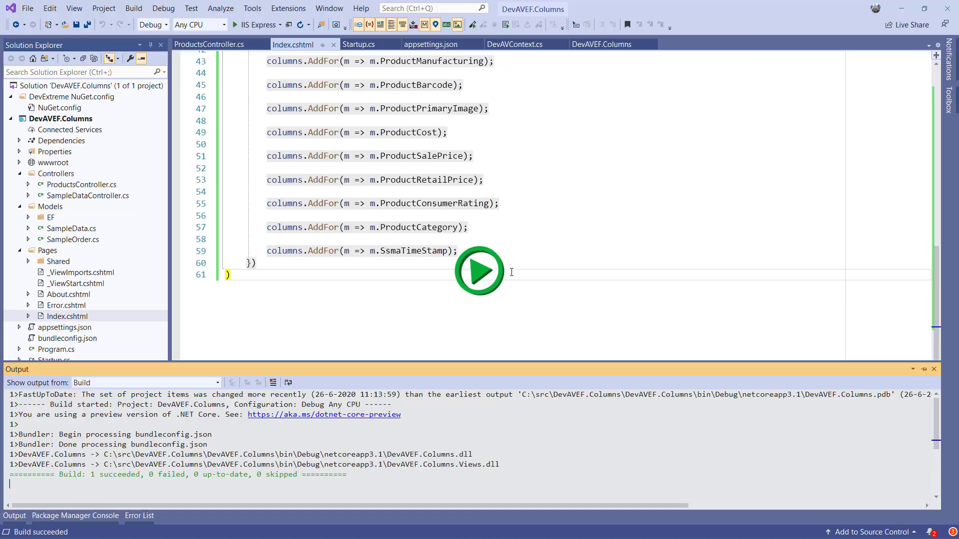
- Add FilterRow, FocusedRowEnabled, Paging, Pager and .ColumnChooser(c => c.Enabled(true)) after the Columns block
click(478, 271)
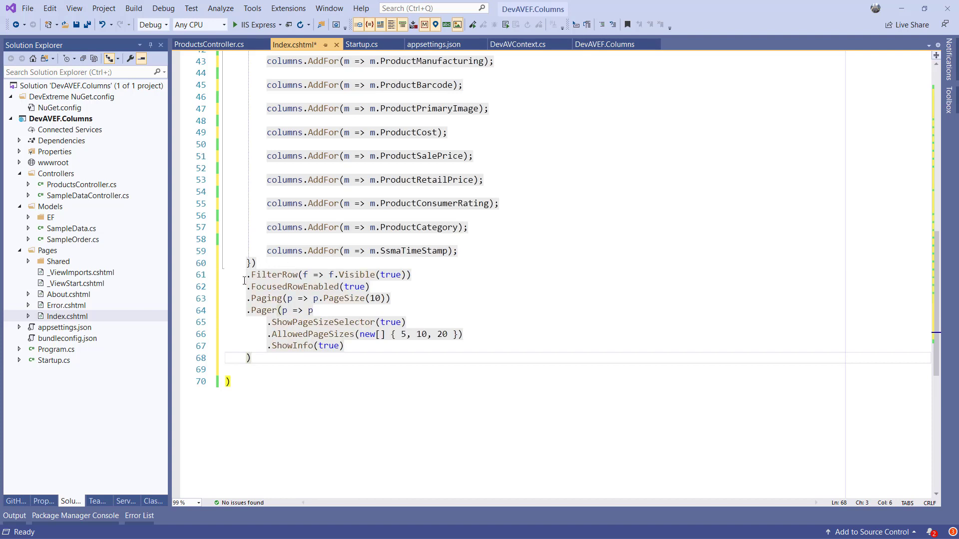
triple_click(331, 275)
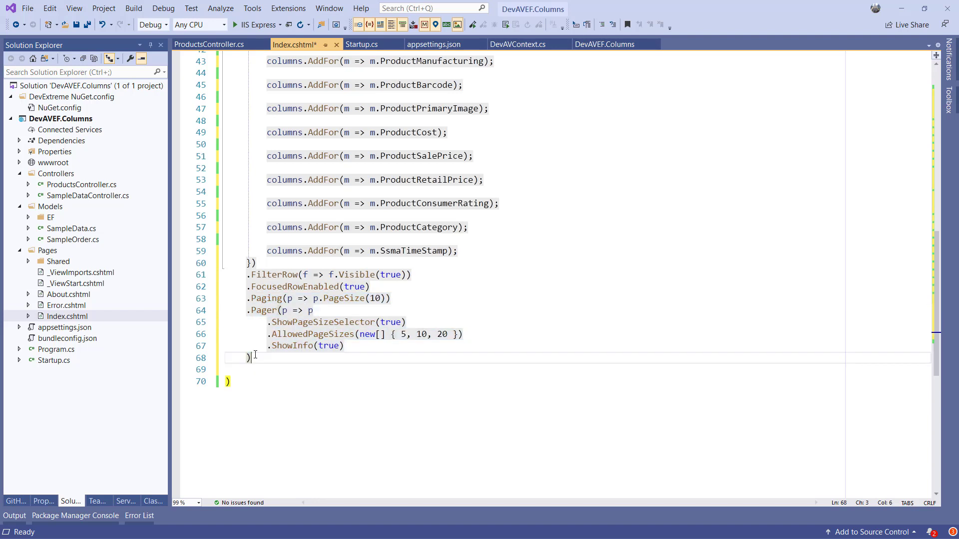
text(.ColumnChooser(c => c.Enabled(true)))
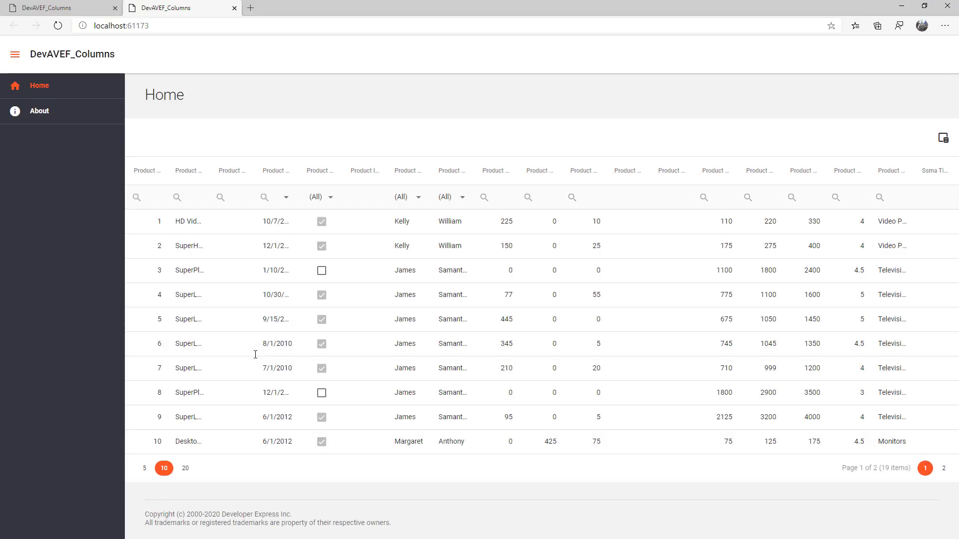
mouse_move(334, 204)
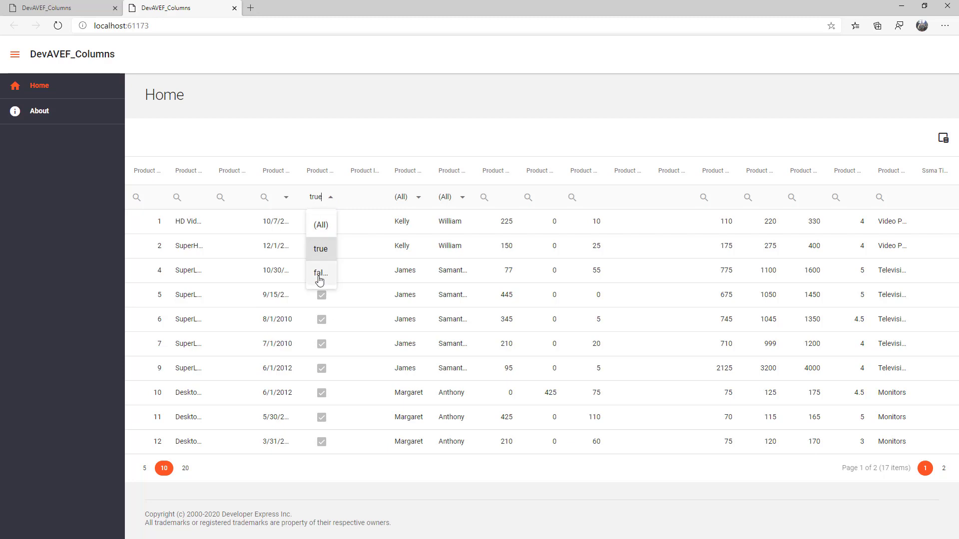
- Filter Product Available to false, then reset it back to (All)
click(320, 273)
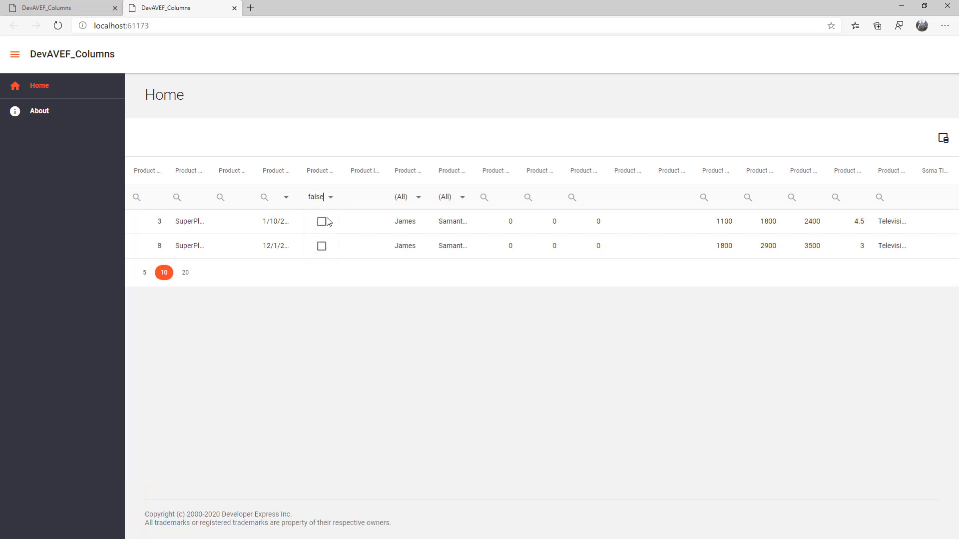
click(330, 197)
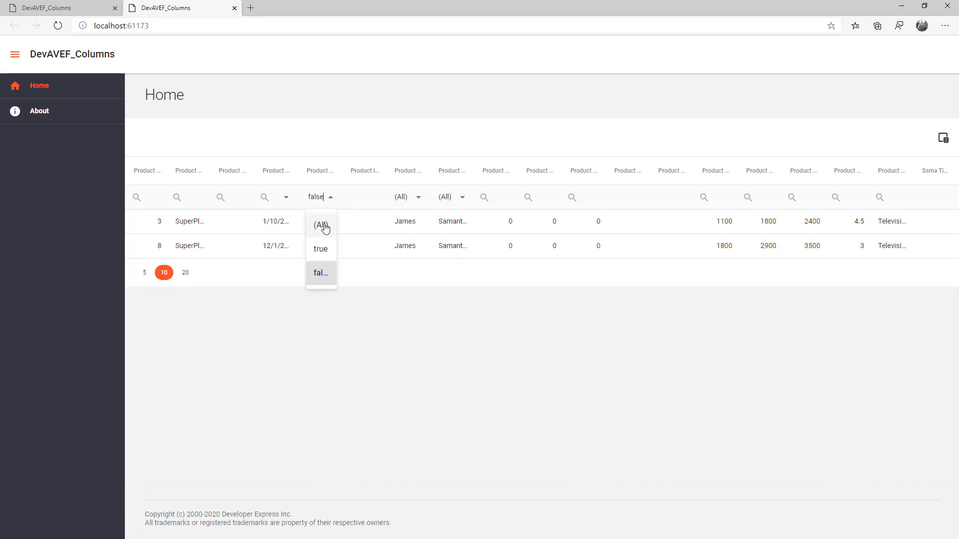
click(321, 225)
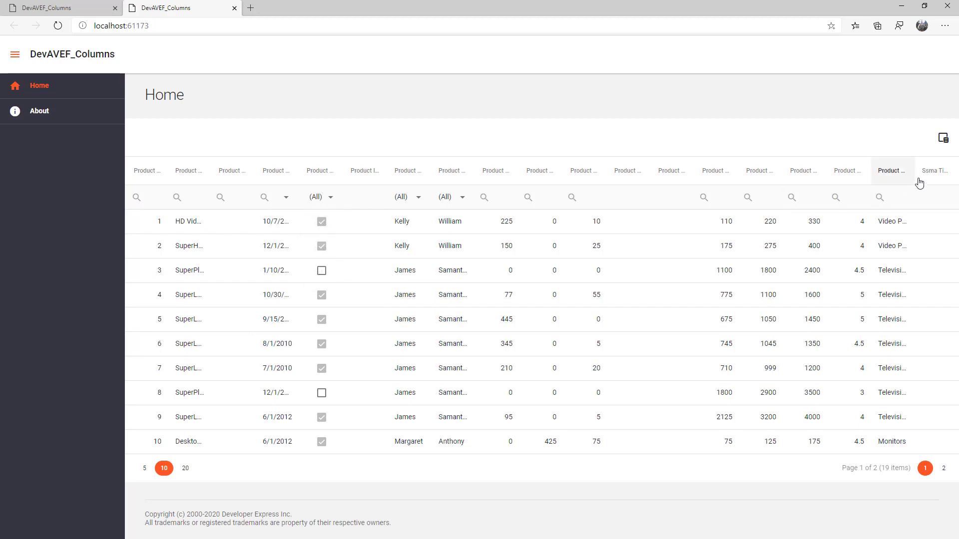
mouse_move(941, 137)
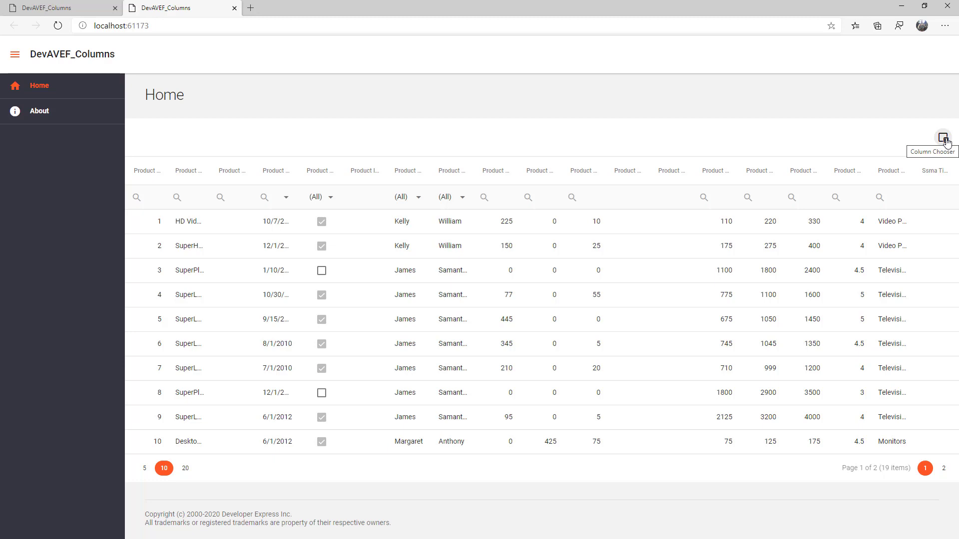
- Hide a product column by dragging its header into the column chooser
click(943, 137)
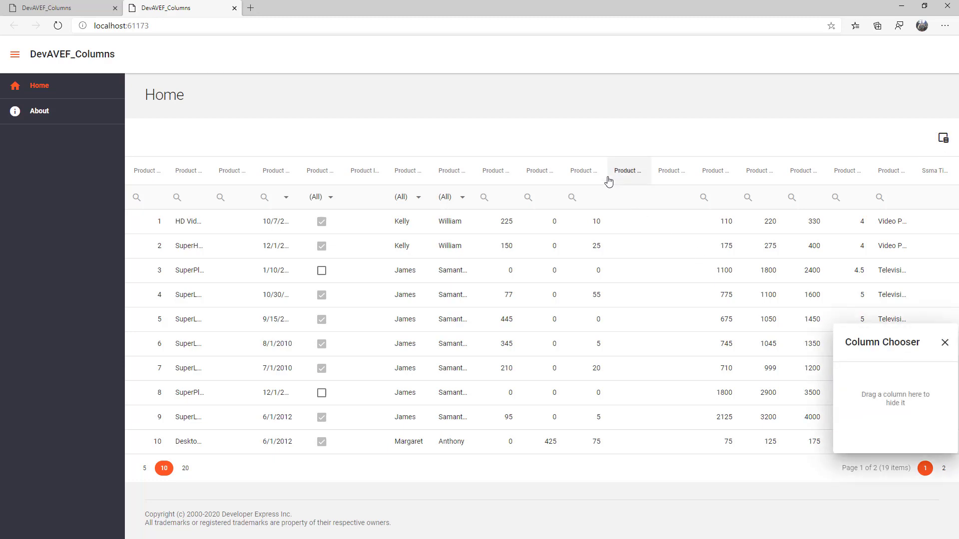
drag(627, 171, 895, 380)
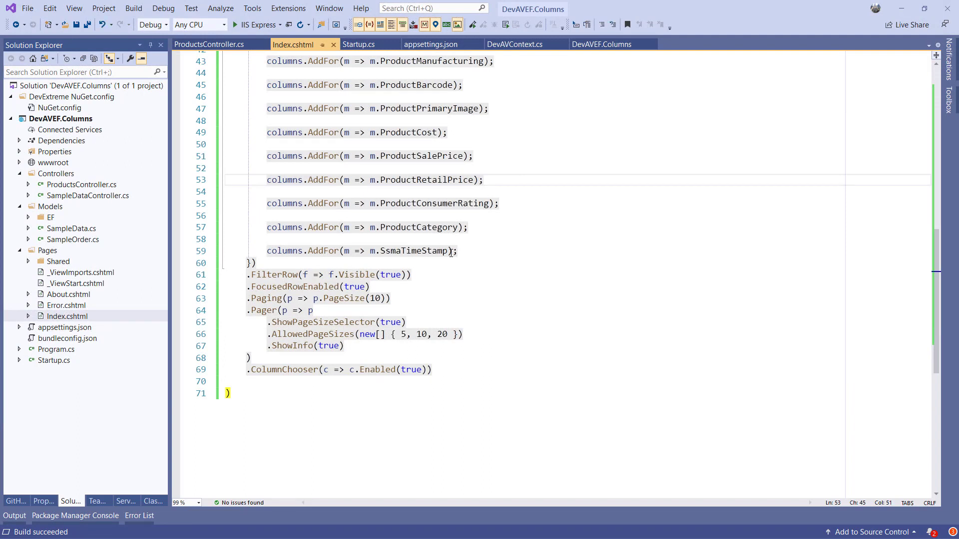
- Append .Visible(false) to the description, image, cost and sale price column lines
click(452, 251)
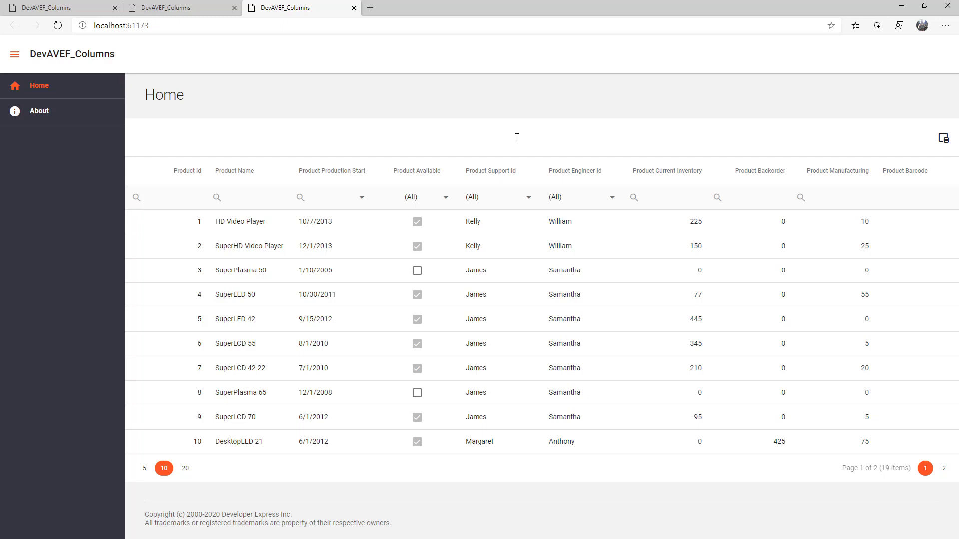
mouse_move(934, 139)
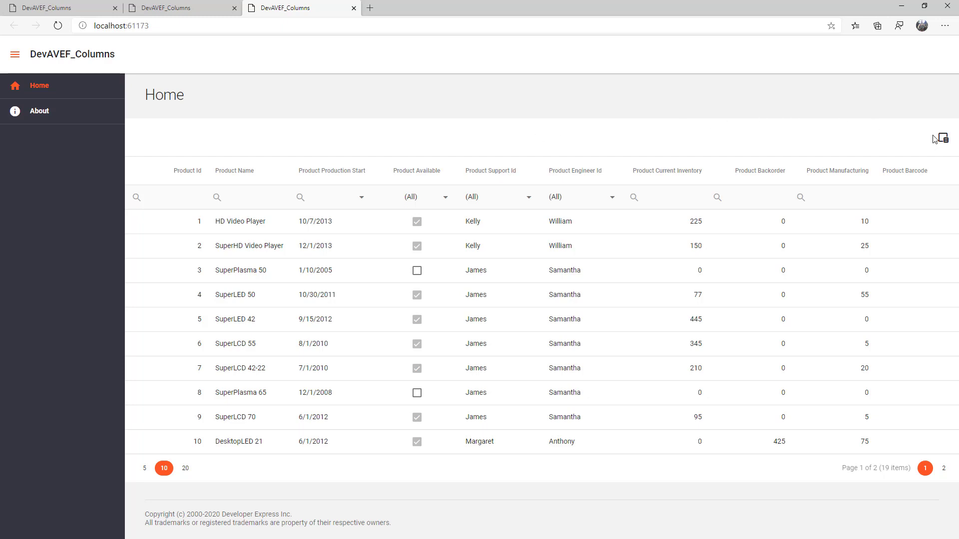
- Drag Product Description from the column chooser back into the grid header
click(942, 137)
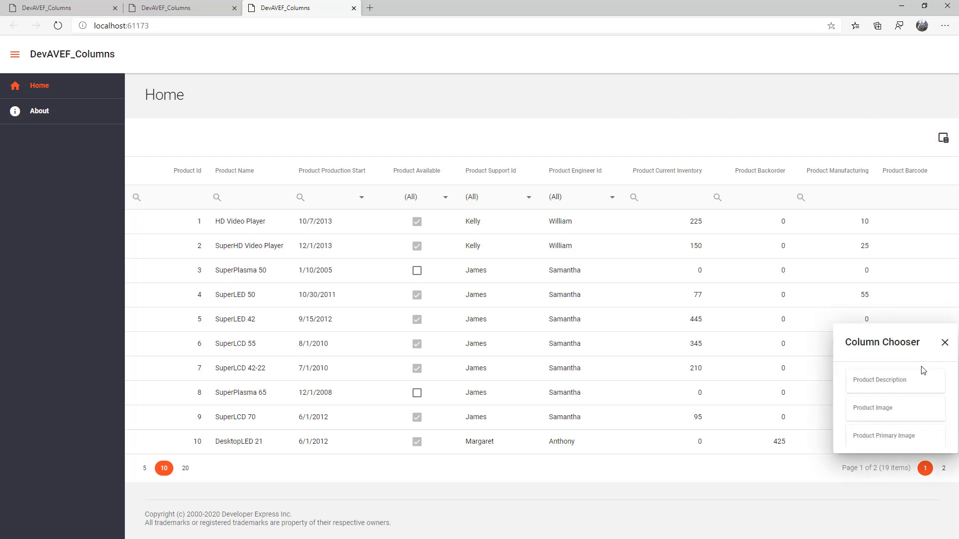
drag(879, 379, 636, 174)
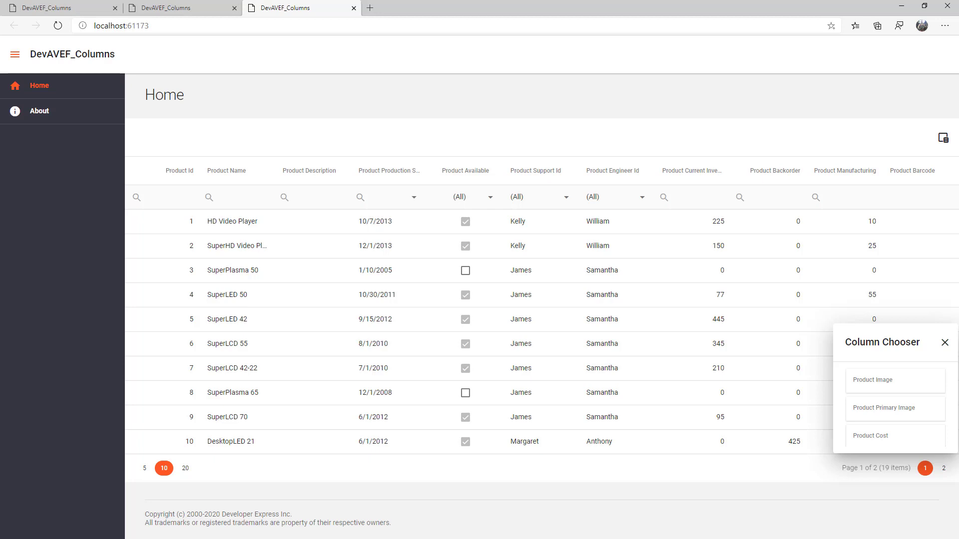
mouse_move(741, 224)
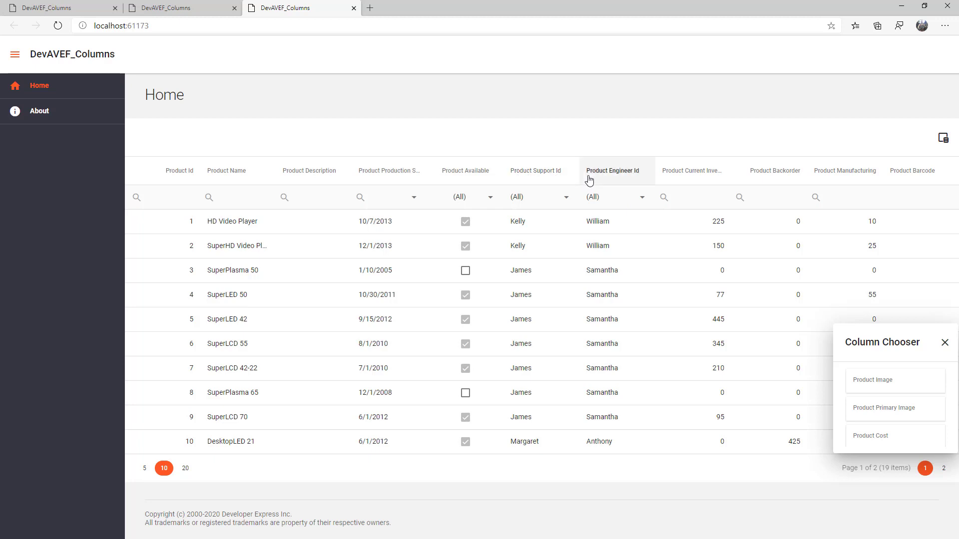
mouse_move(641, 178)
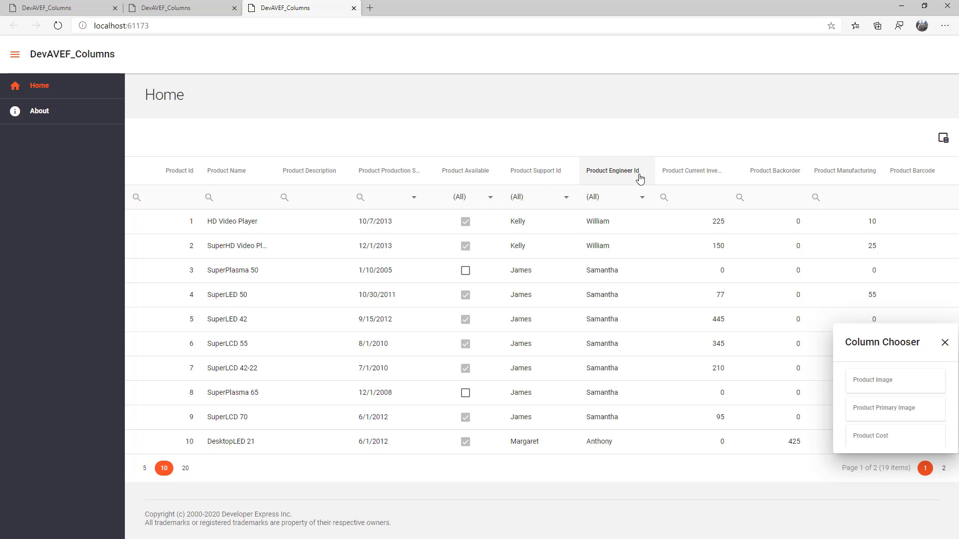
mouse_move(614, 348)
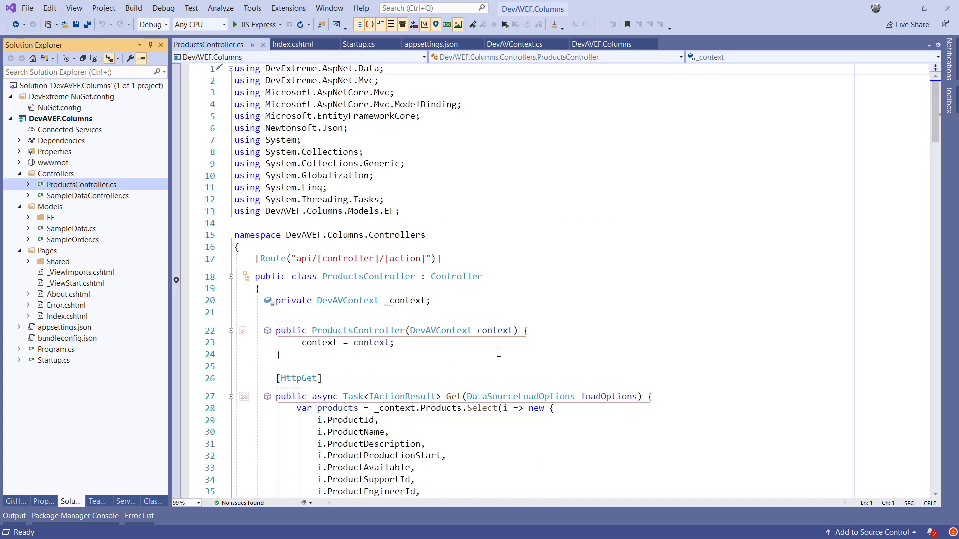
- Scroll ProductsController.cs down to the EmployeesLookup action
scroll(down, 3)
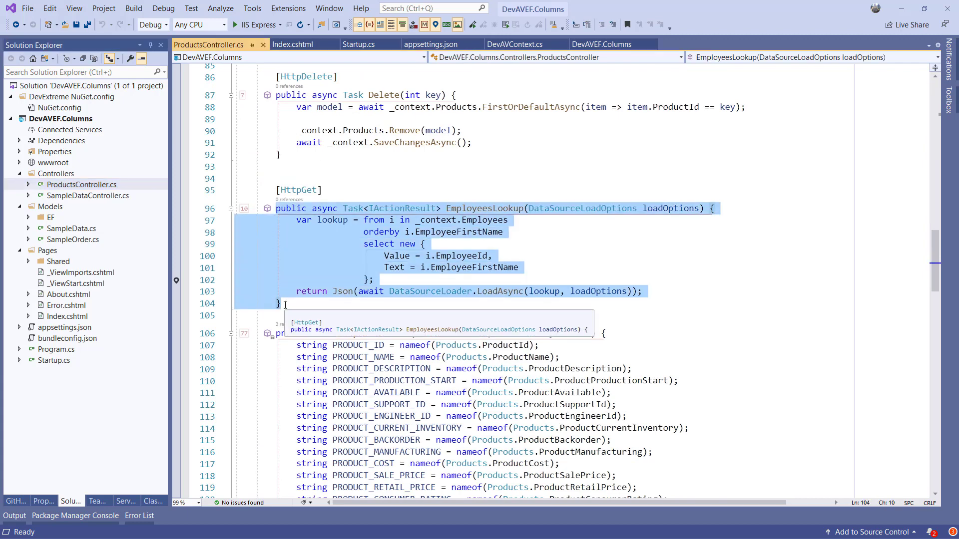
scroll(down, 3)
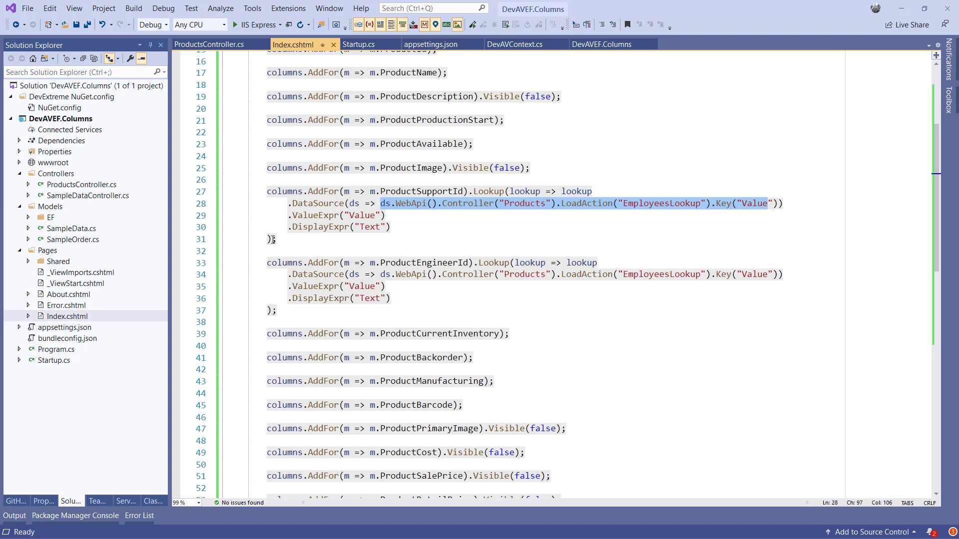
- Give the Support and Engineer columns the captions "Support by" and "Engineer"
text(.Captio)
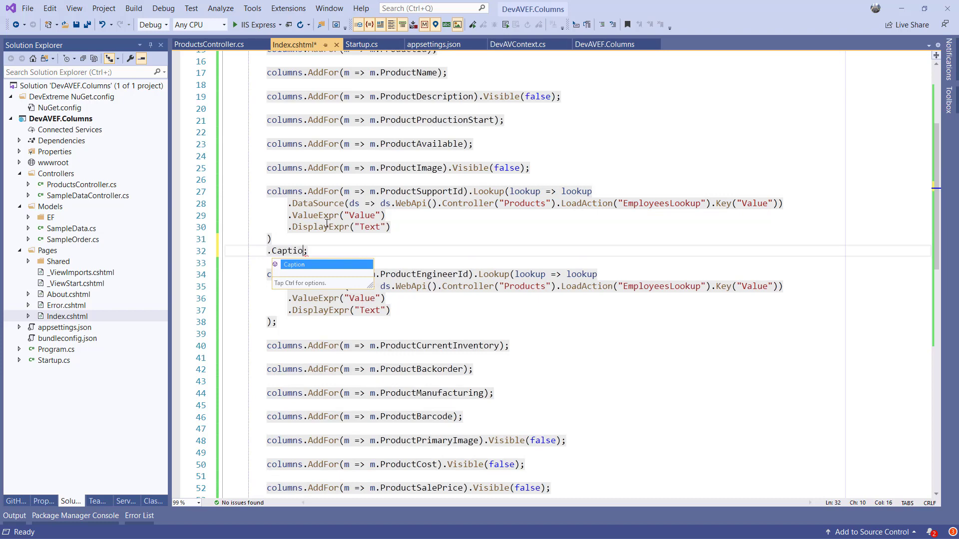
text(n("Su)
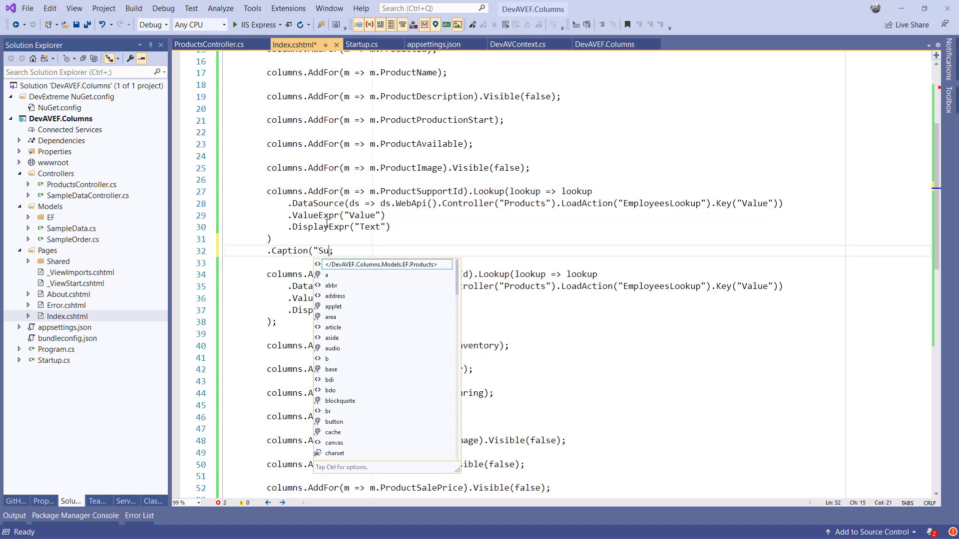
text(pport by)
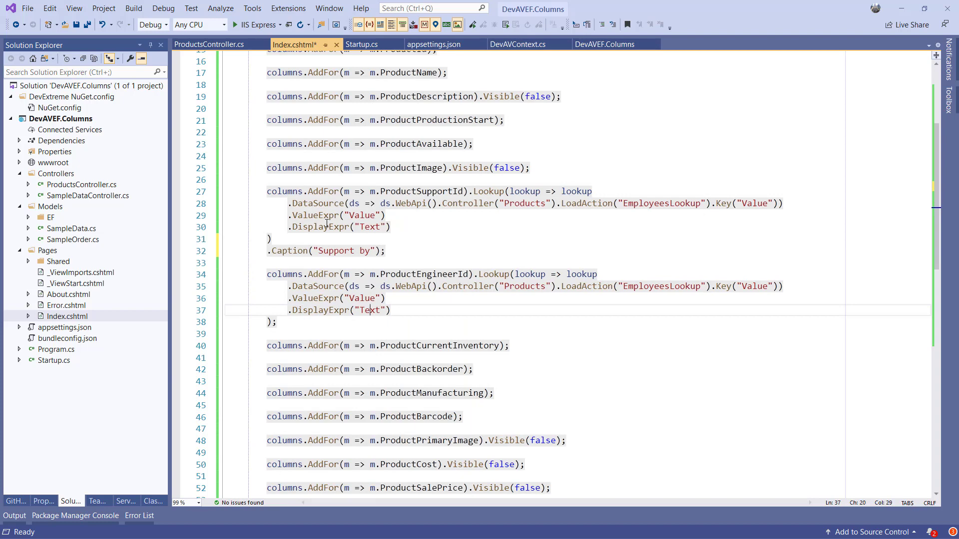
text(.Caption("Engineer");)
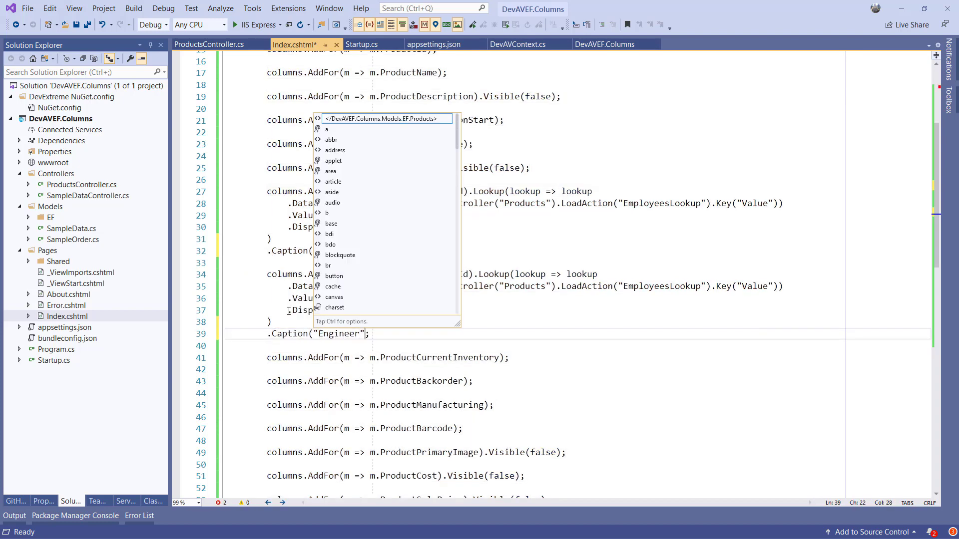
- Build and run the project, then switch to the browser to see employee names
key(F6)
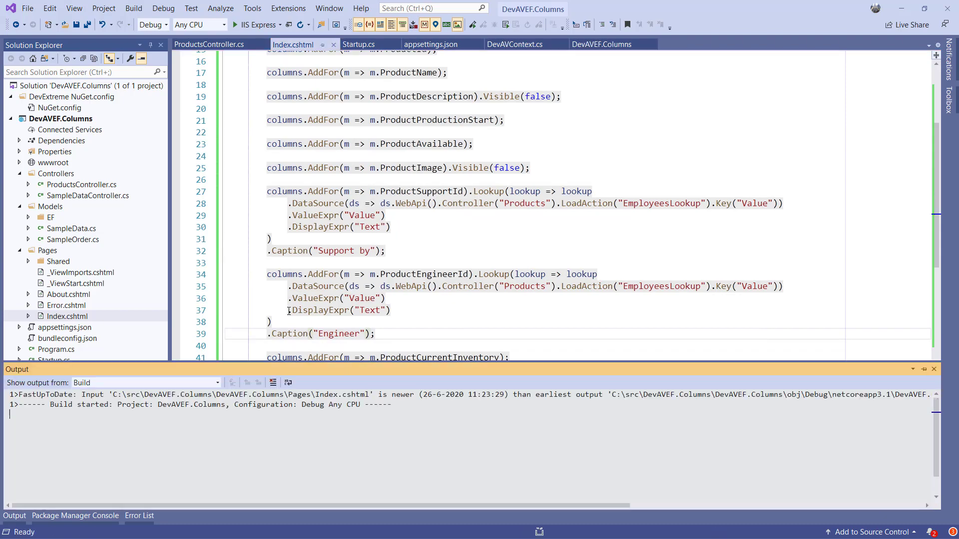
click(255, 25)
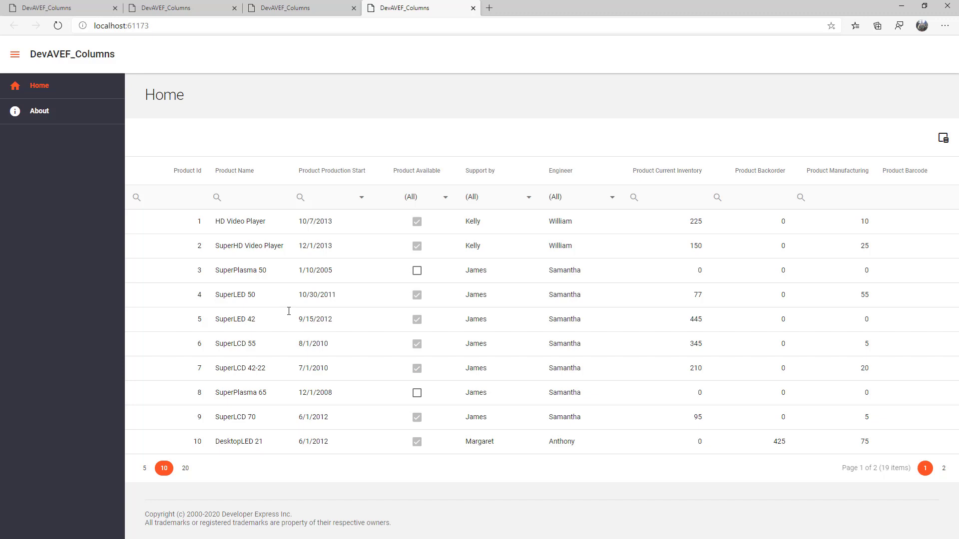
mouse_move(560, 169)
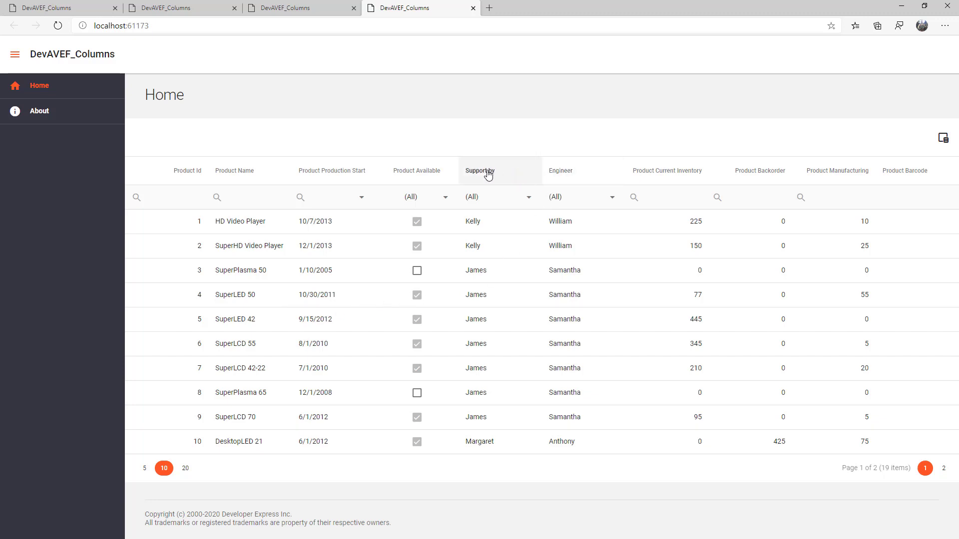
mouse_move(532, 202)
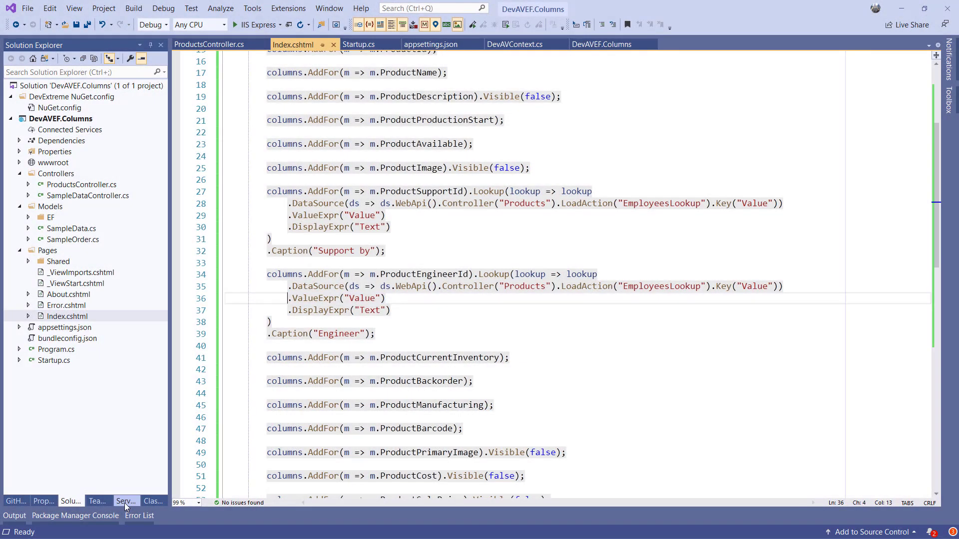
- Show the dbo.Products table data from Server Explorer, including the image binary columns
click(126, 501)
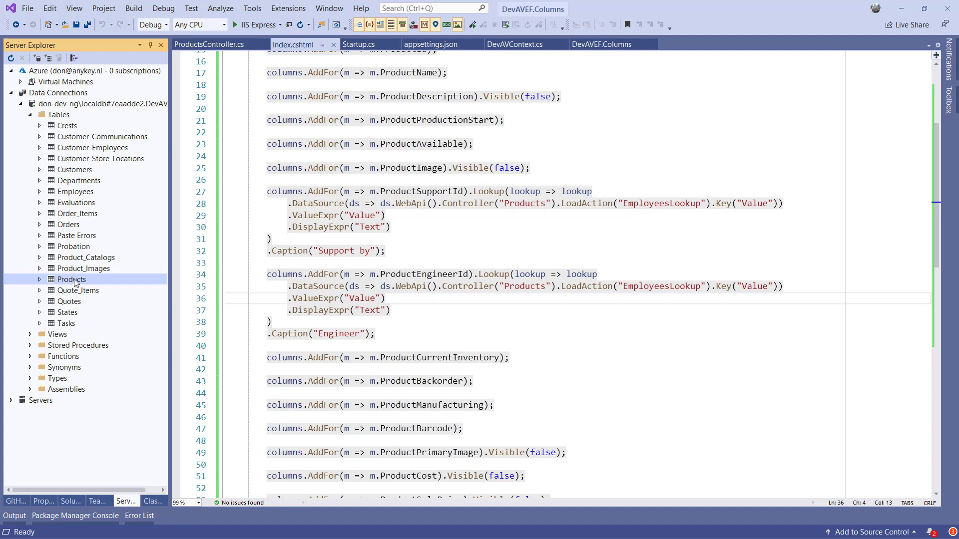
right_click(71, 280)
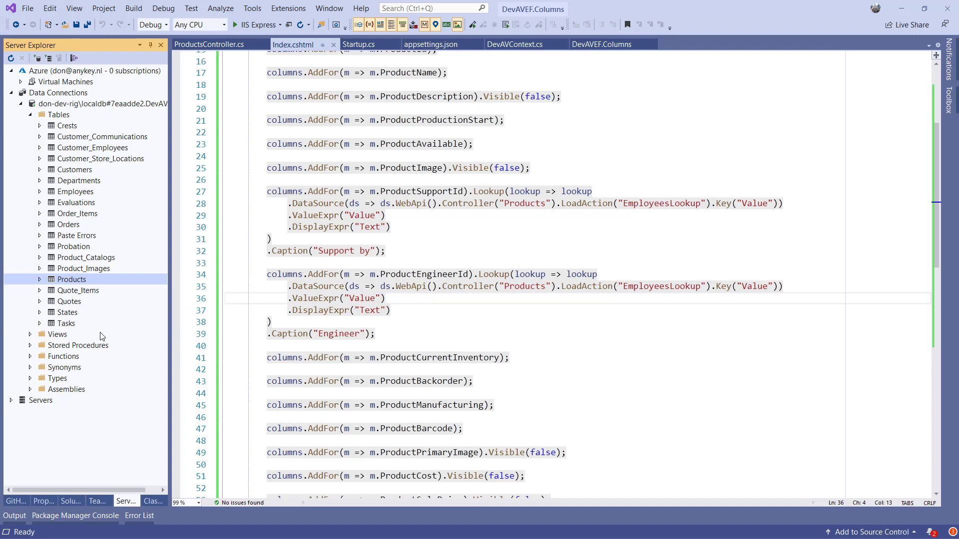
double_click(72, 280)
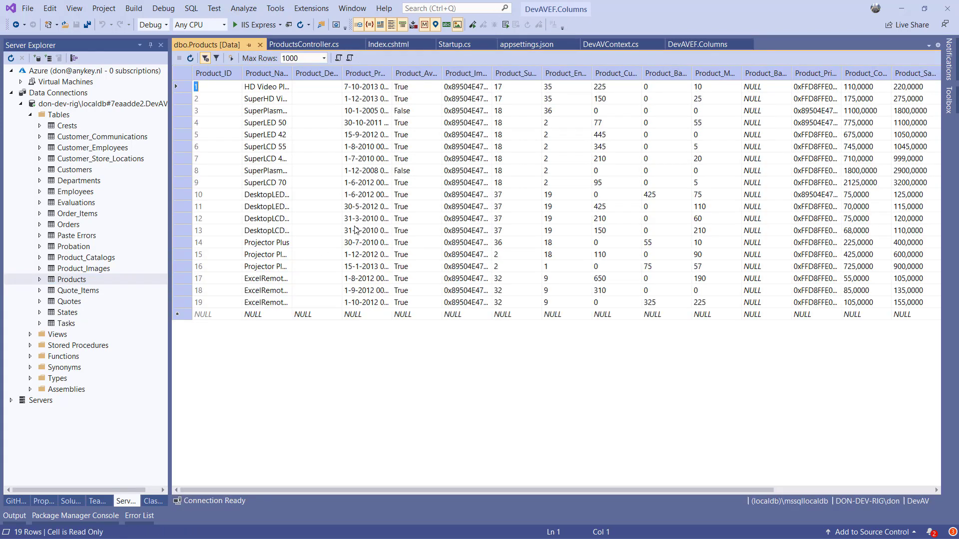
mouse_move(492, 73)
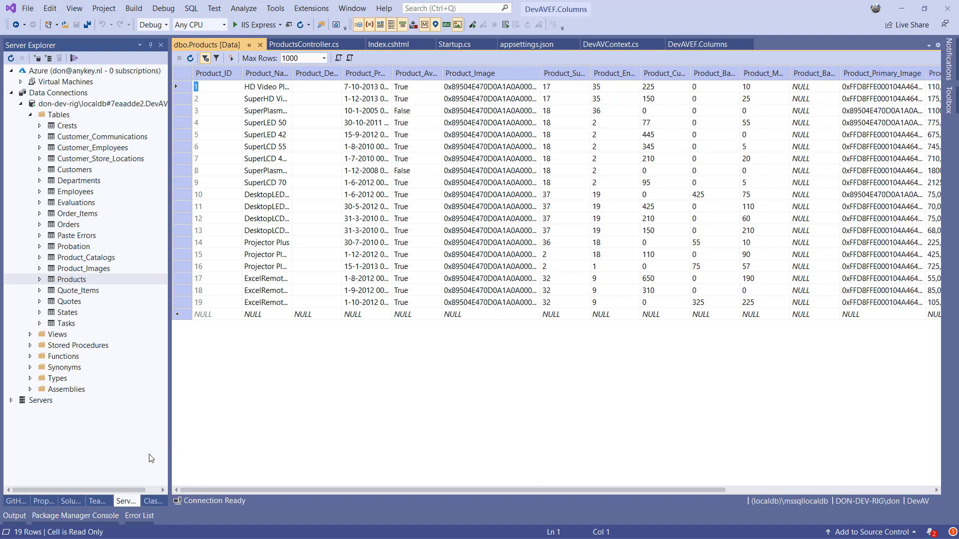
mouse_move(70, 501)
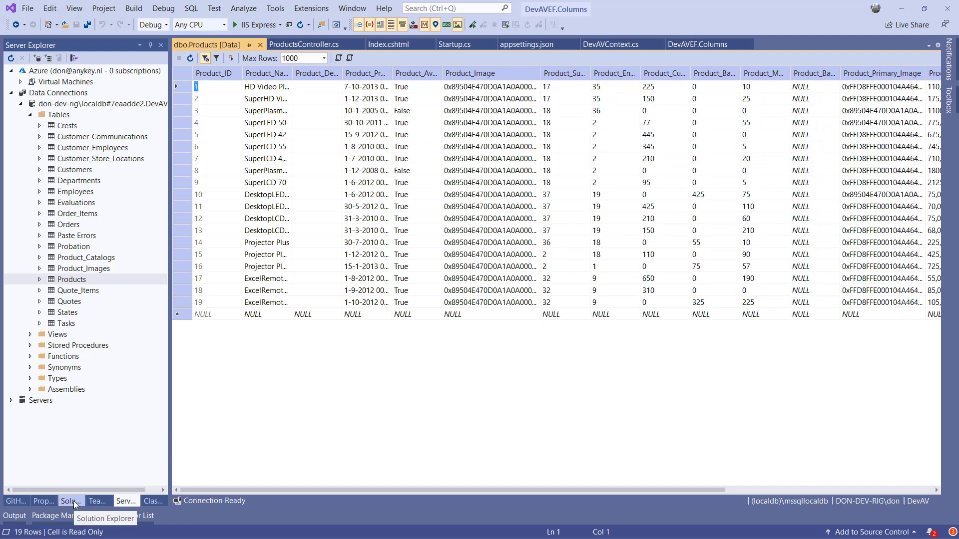
- Return to Solution Explorer and the Index.cshtml grid markup
click(70, 500)
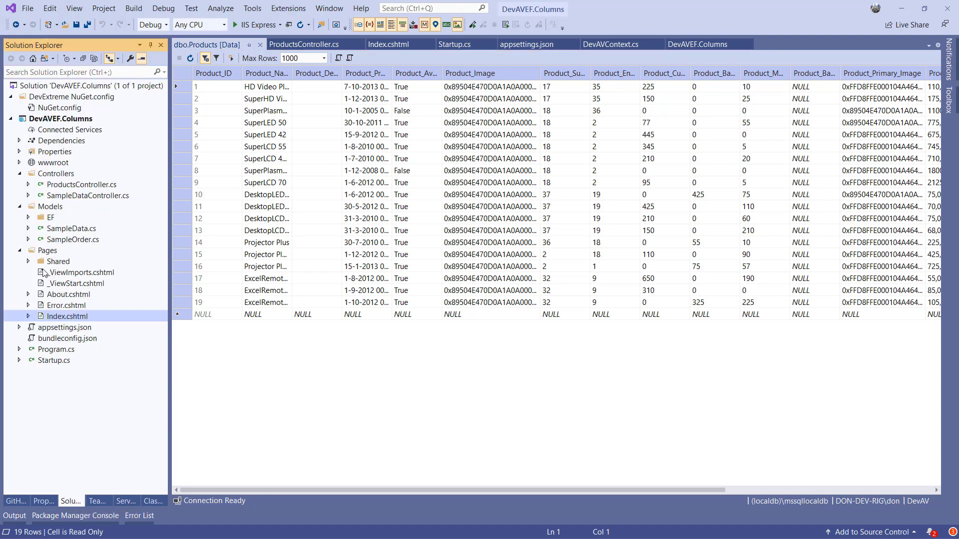
click(389, 44)
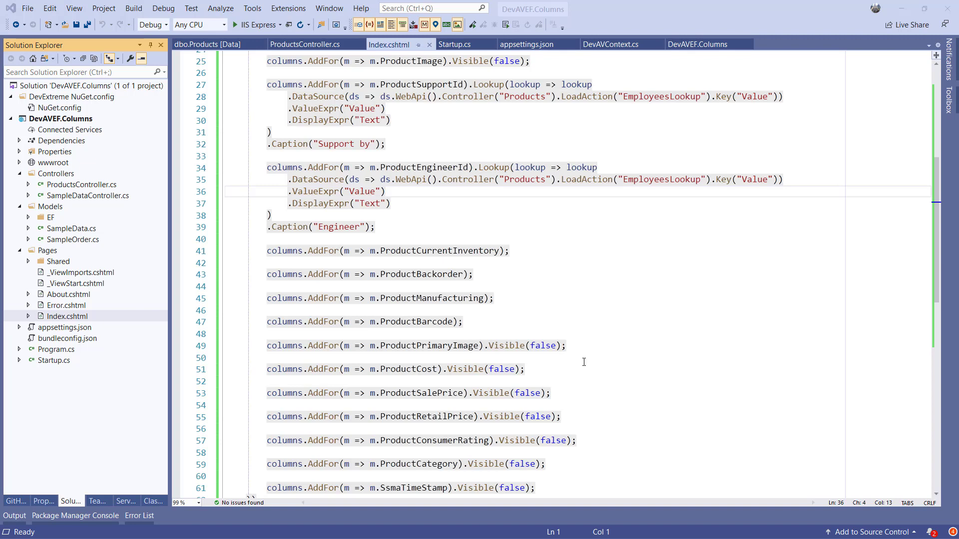
mouse_move(446, 339)
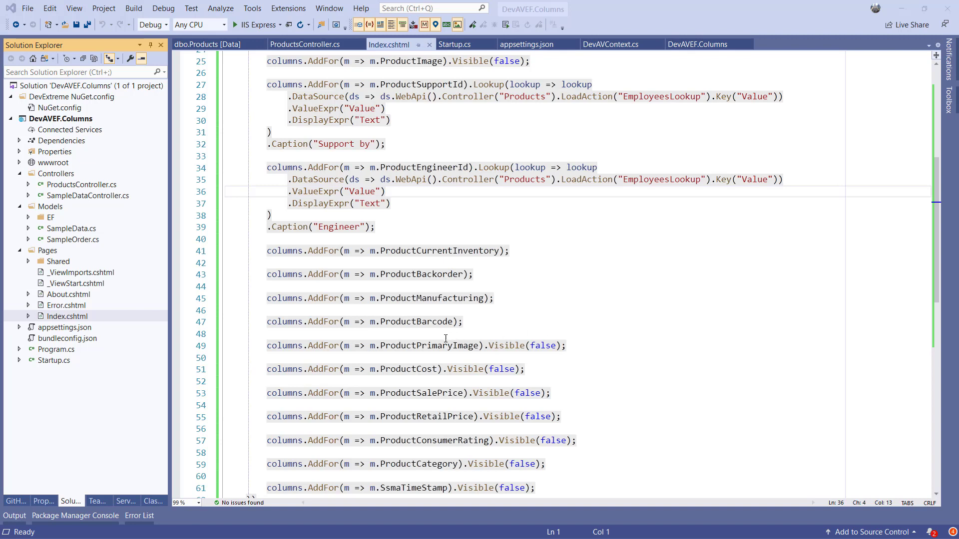
mouse_move(428, 346)
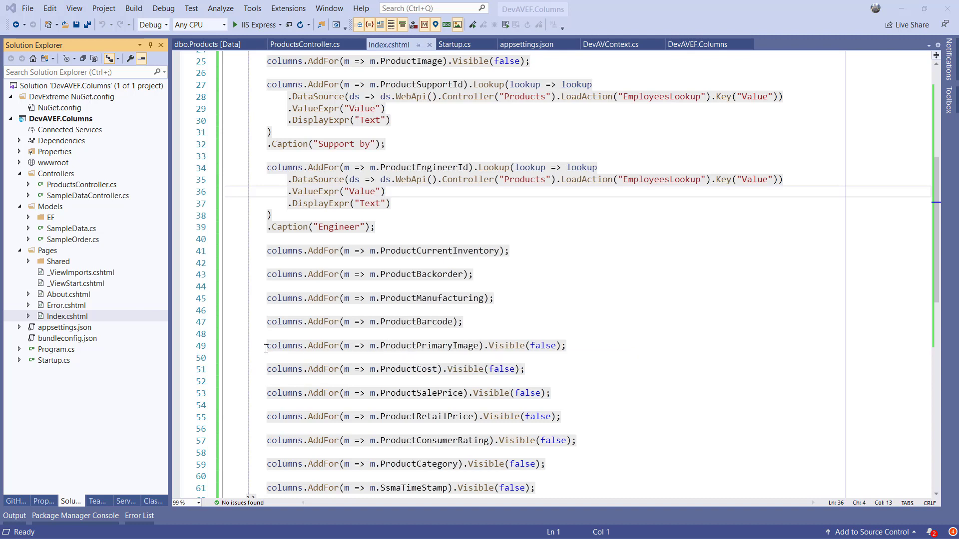
- Comment out the columns.AddFor(m => m.ProductImage) line with //
text(//)
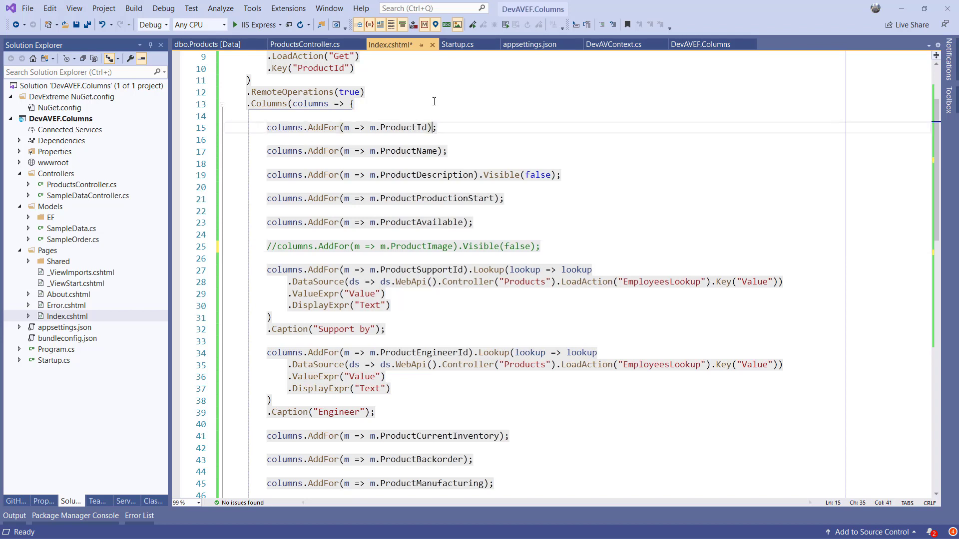
- Chain Caption "Image", Width 100, AllowFiltering false, AllowSorting false and CellTemplate onto the ProductId column
text(.Caption("Image)
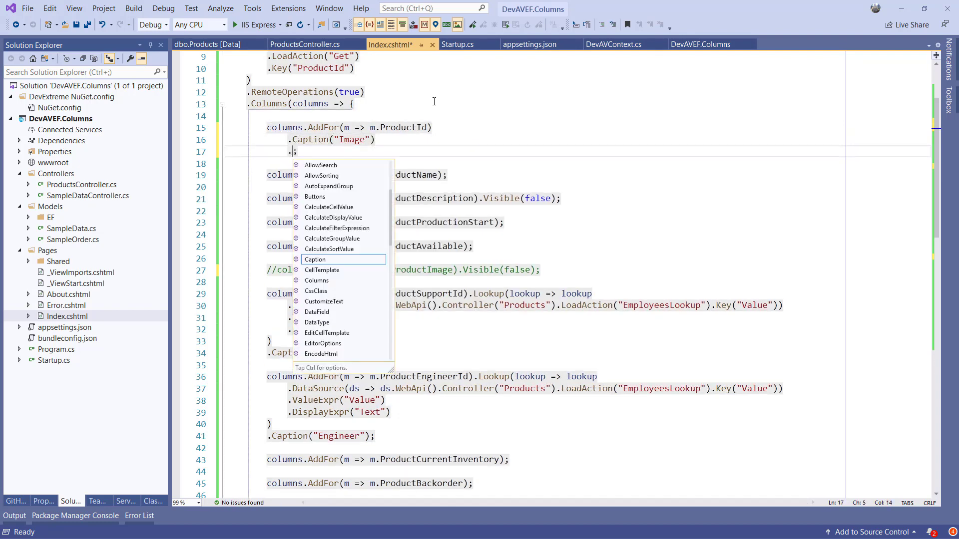
text(.Width(100)
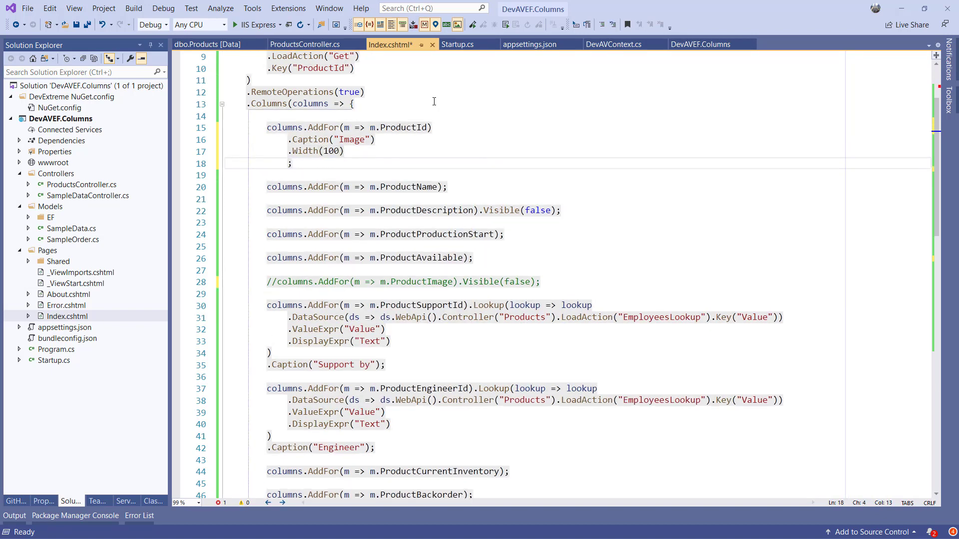
text(.AllowFiltering(false)
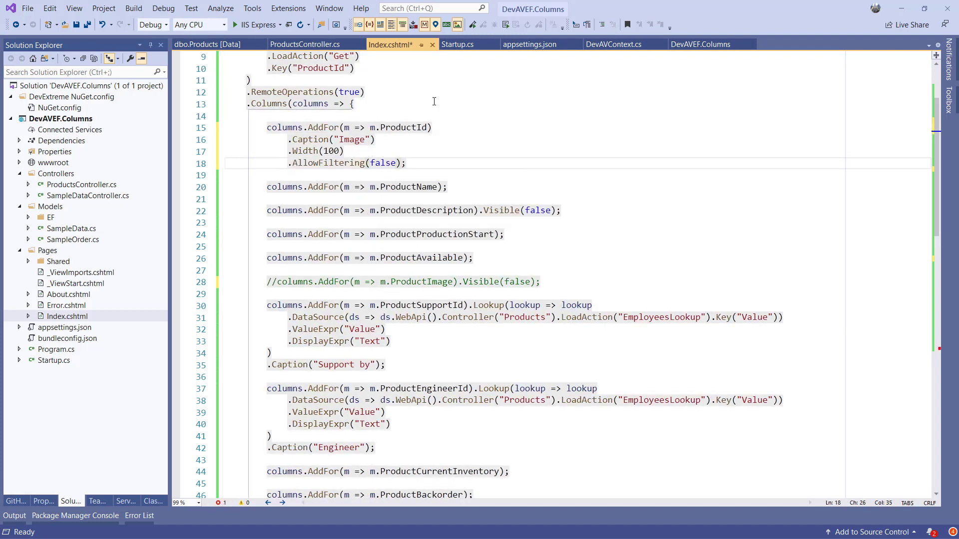
text(.AllowSorting(false);)
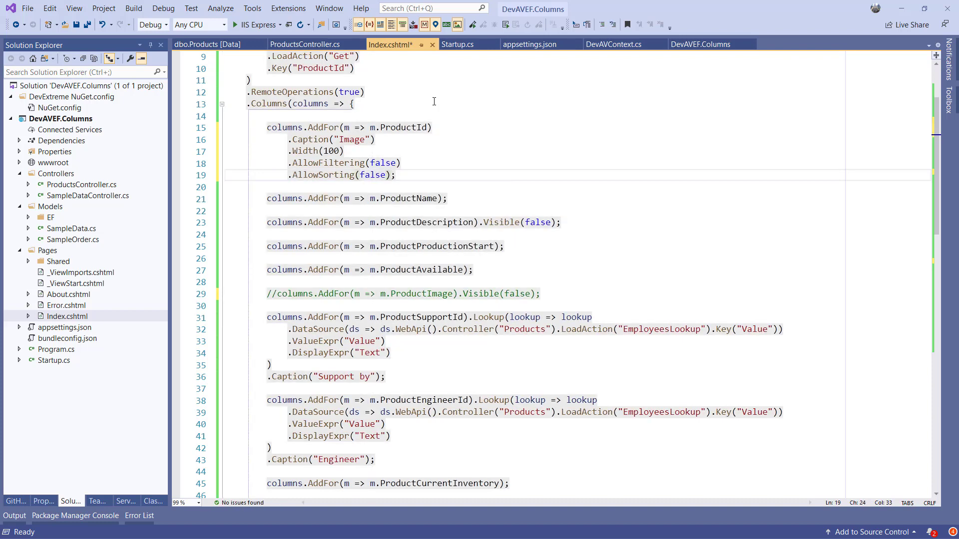
text(.C;)
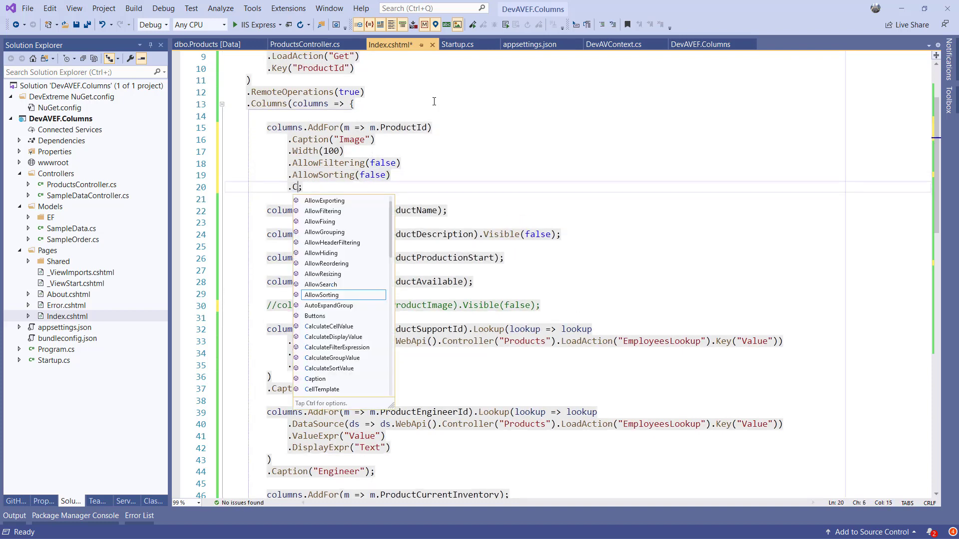
text(ellTemplate()
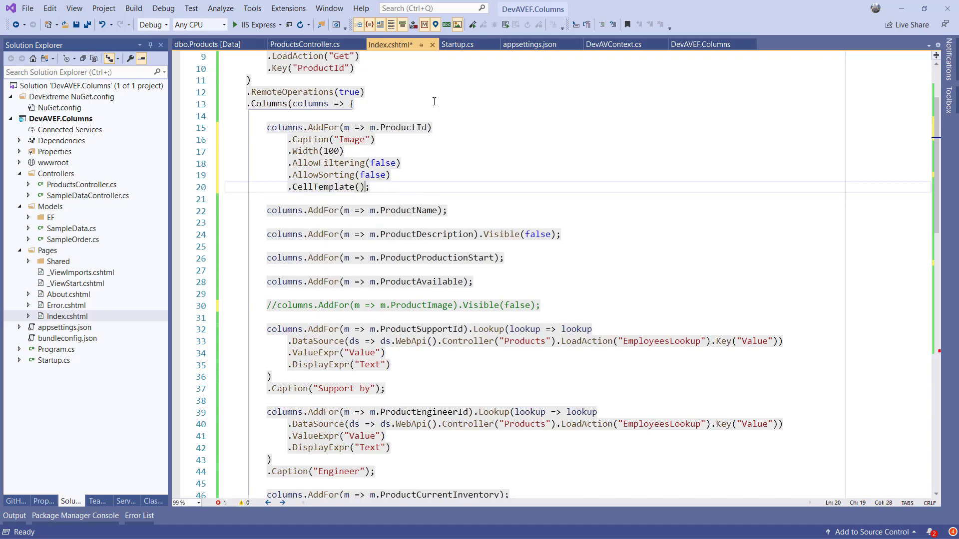
- Render an img from /api/Products/PrimaryImage?id=<%- value %> with empty alt inside a div in the template
text(@<text>)
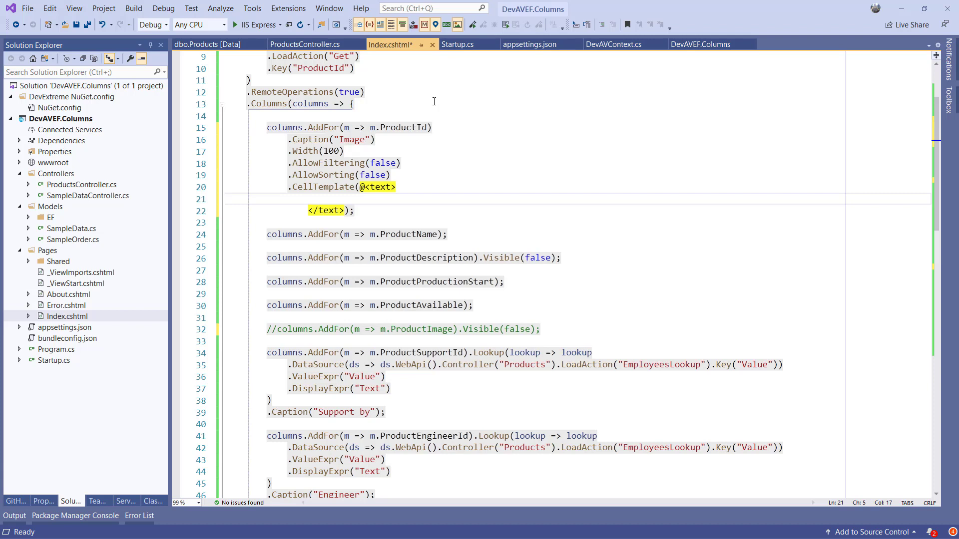
text(<div>)
text(<img src)
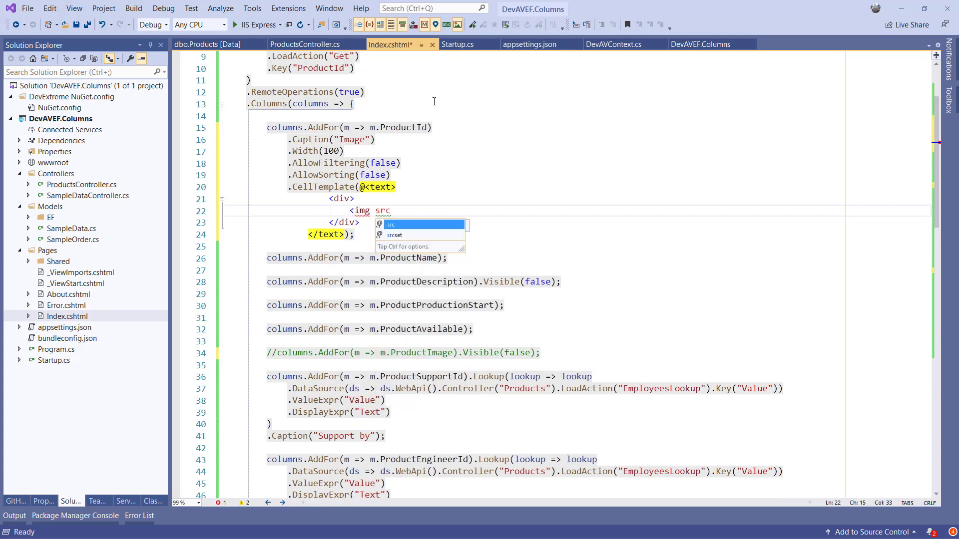
text(="/api/Products")
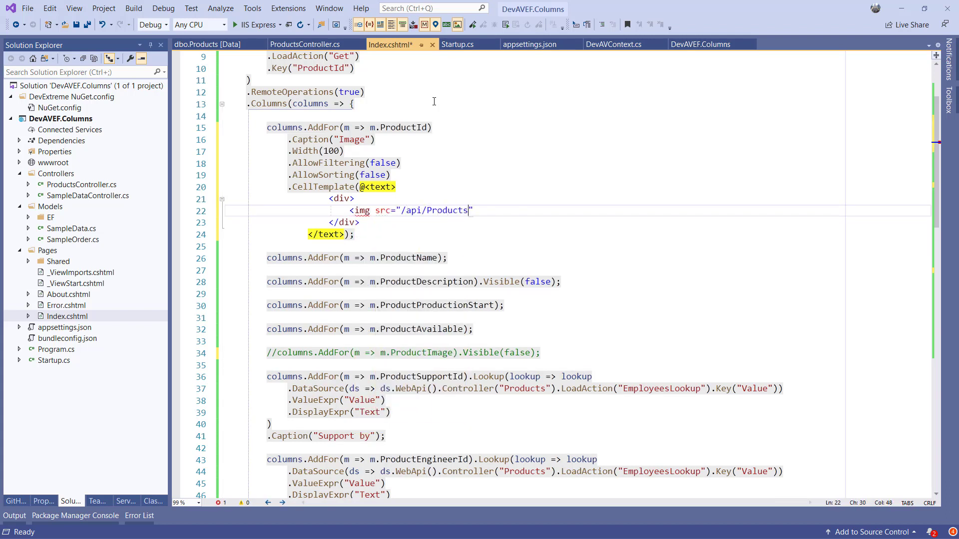
text(/PrimaryImage?)
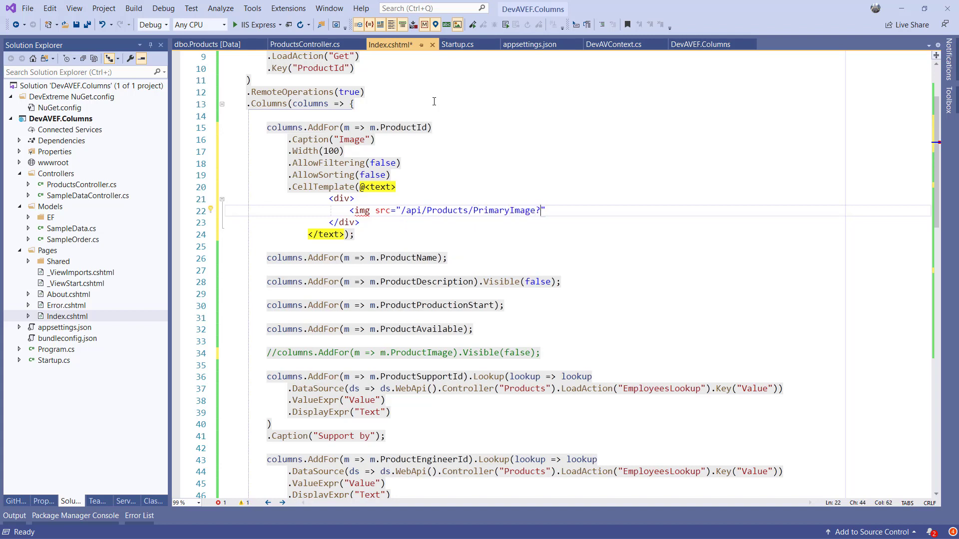
text(id=<%)
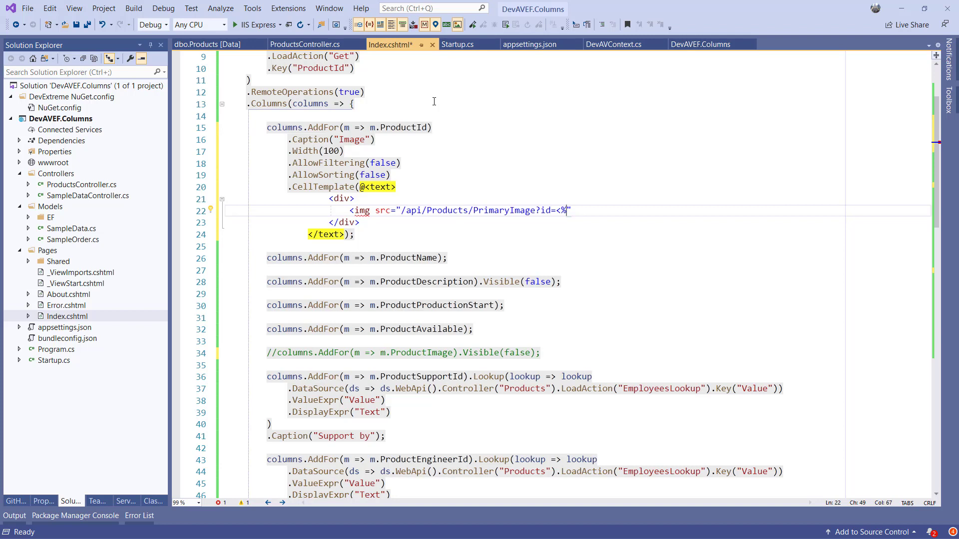
text(-)
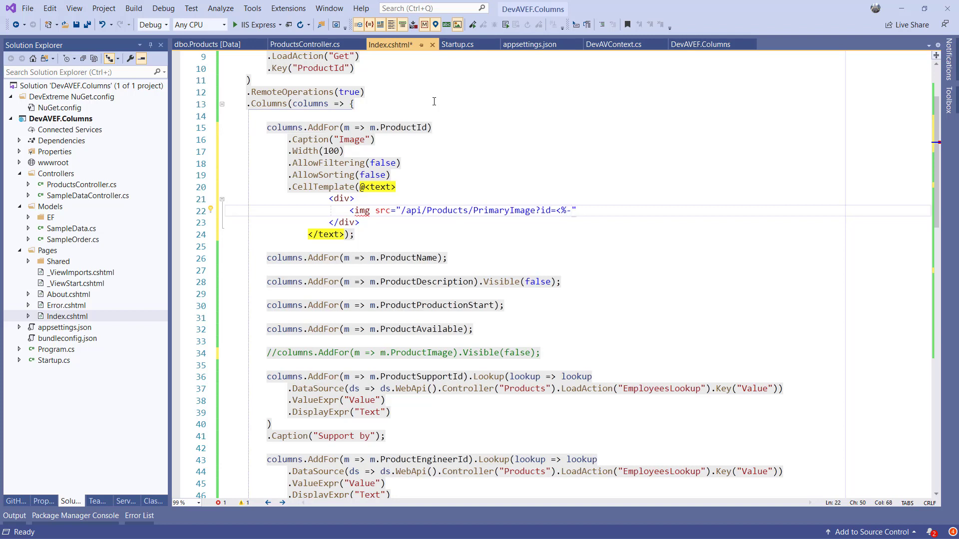
text(value %>")
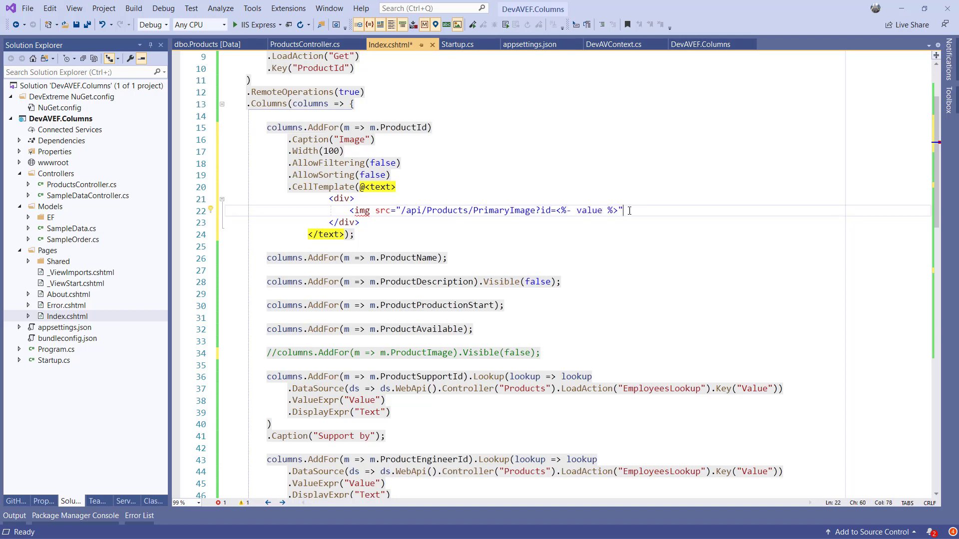
text(alt="")
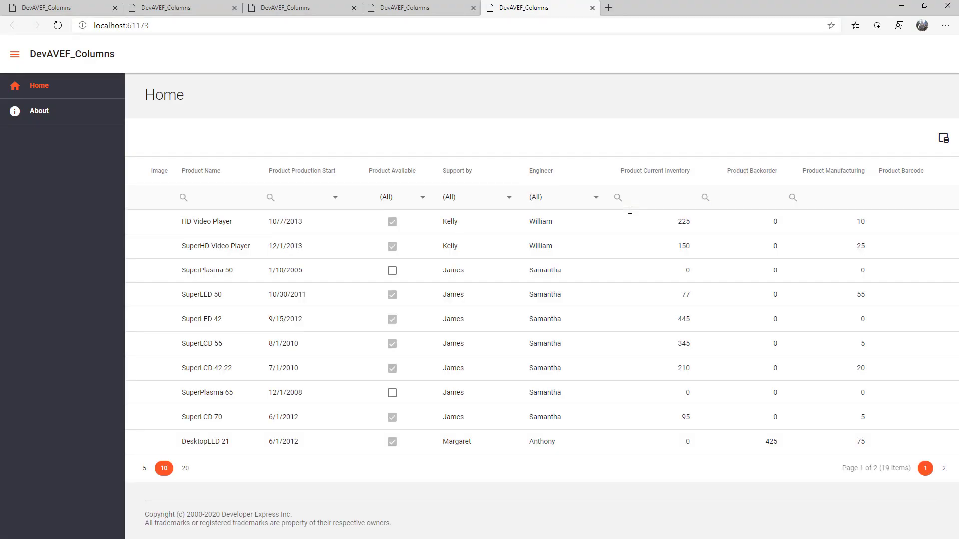
- Sort the reloaded grid ascending by the Product Name column
click(201, 170)
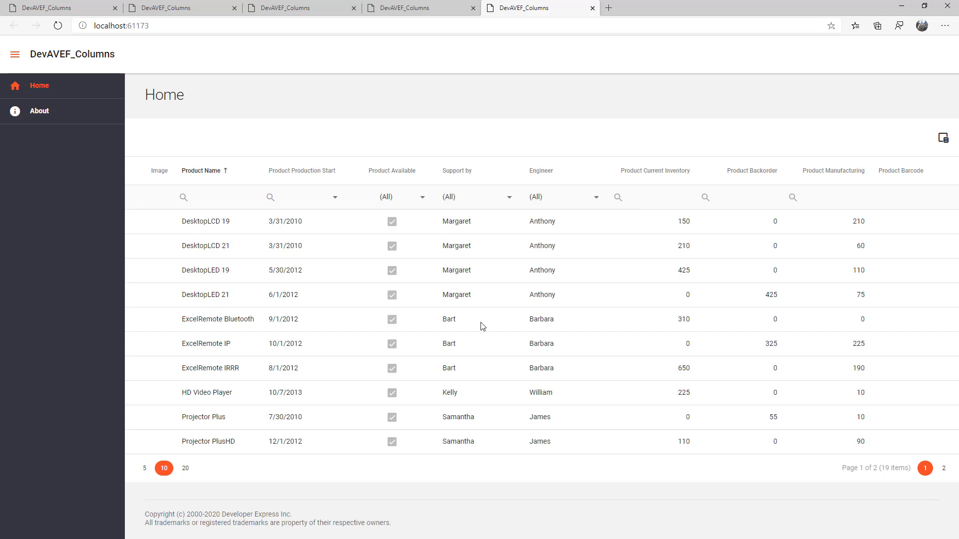
click(480, 319)
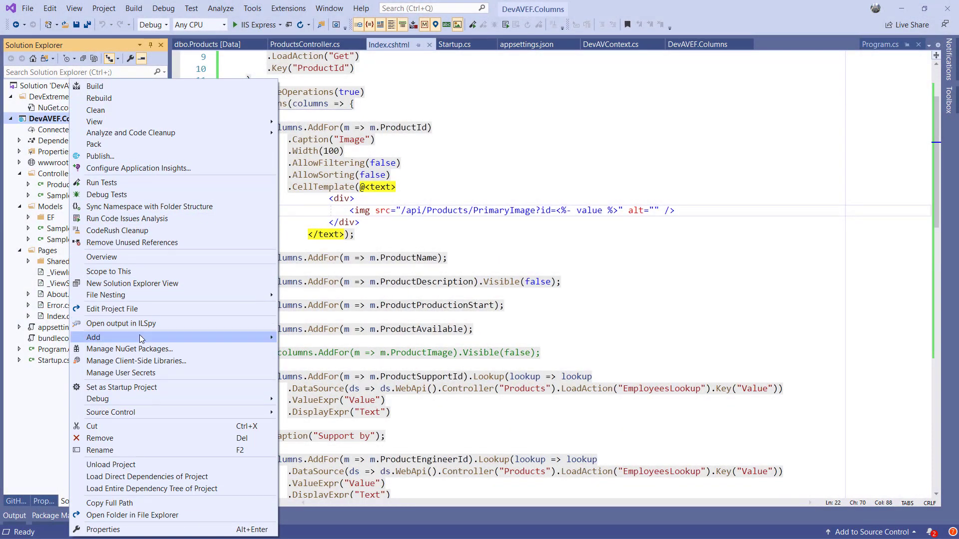
- Add a new class file declaring an empty public static class ImageExtensions
click(93, 337)
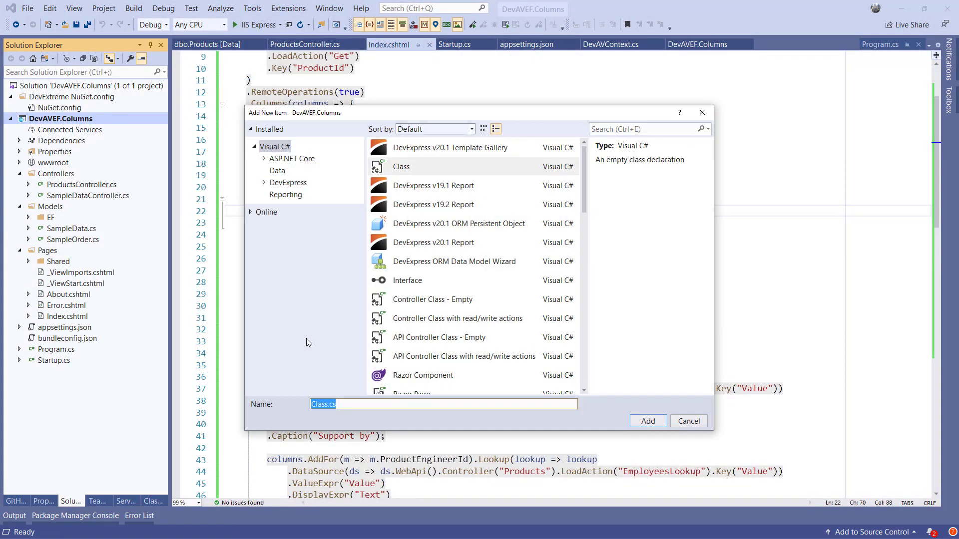
click(647, 421)
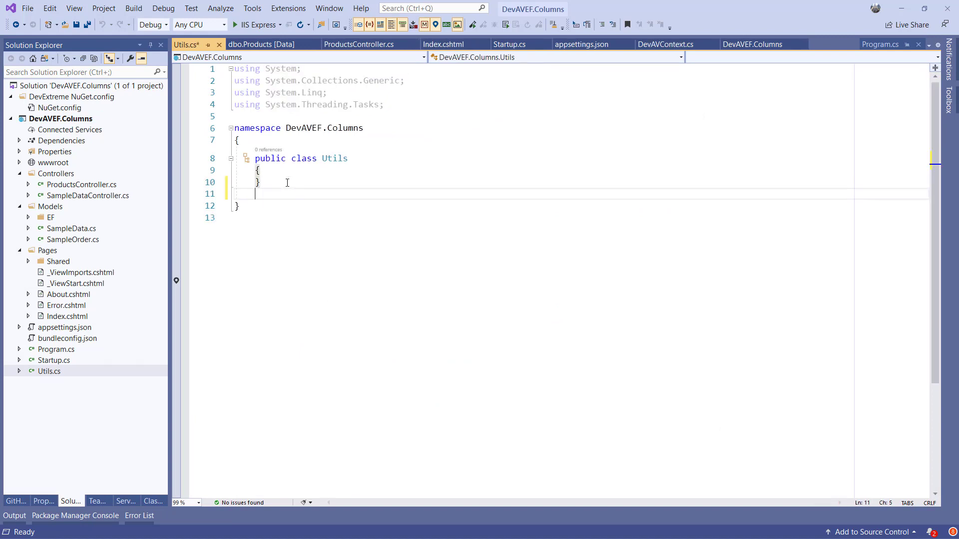
text(public)
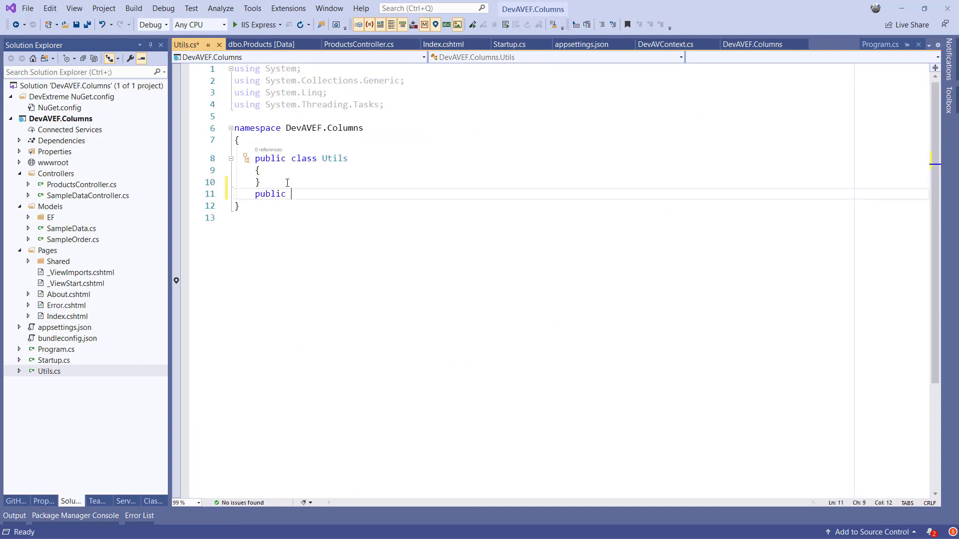
text(static class)
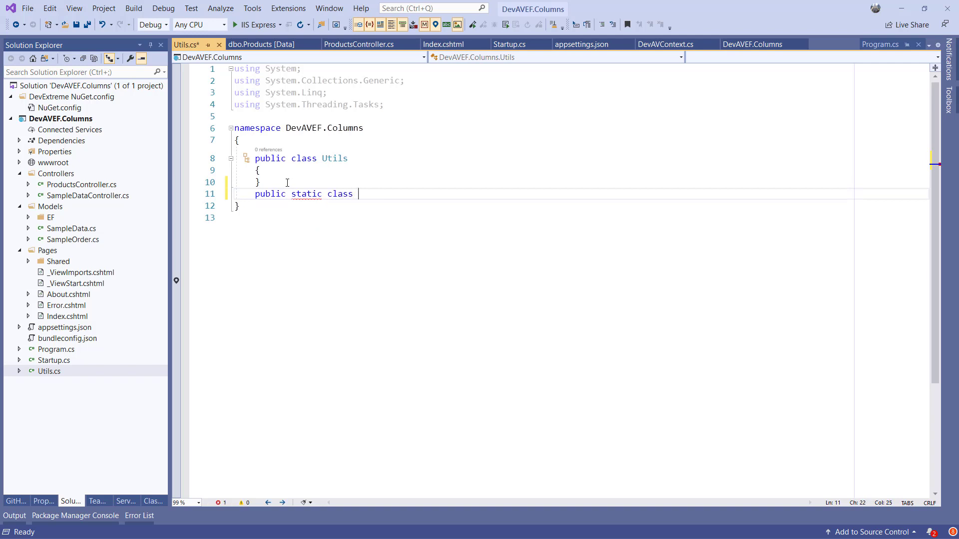
text(ImageExtensions)
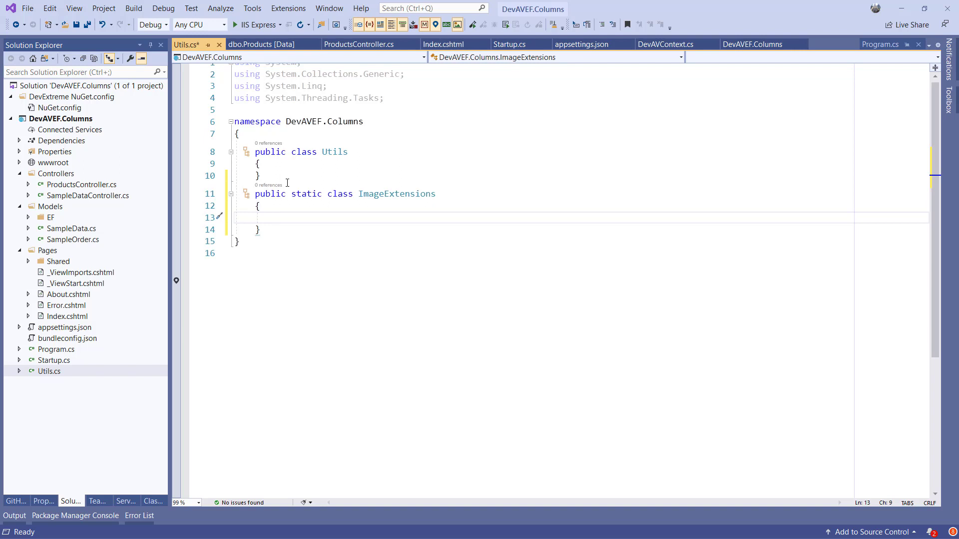
- Declare static ImageCodecInfo[] codes = ImageCodecInfo.GetImageEncoders(); in ImageExtensions
text(static Imag)
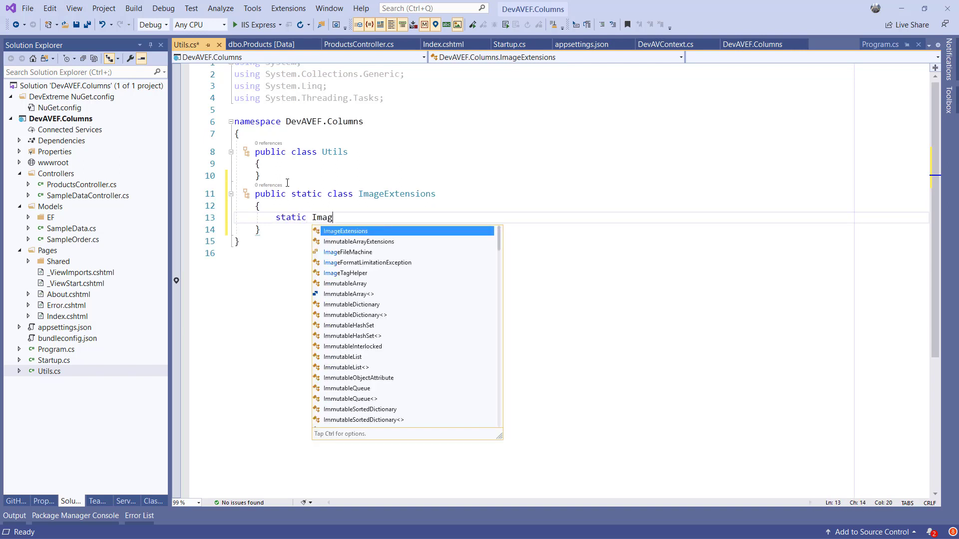
text(eCodecInfo[] codes =)
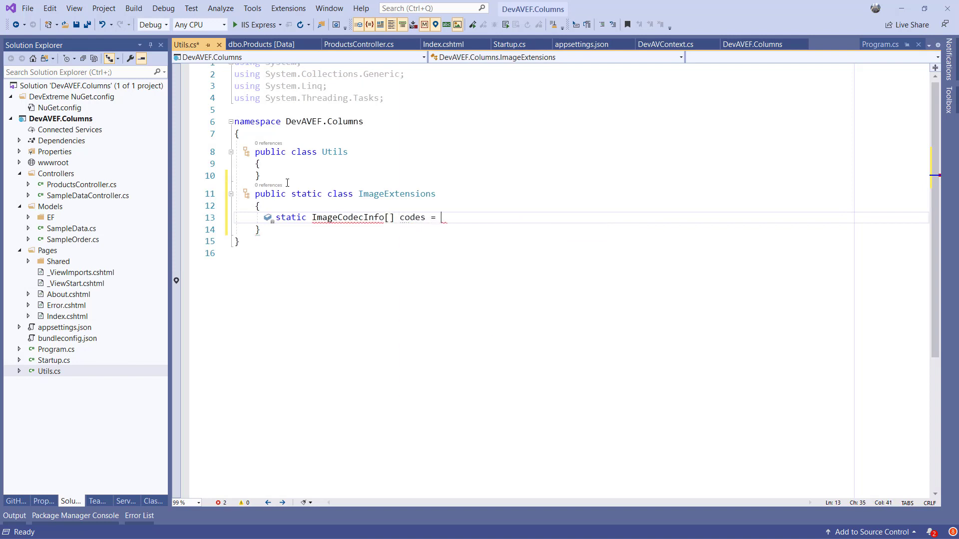
text(Image)
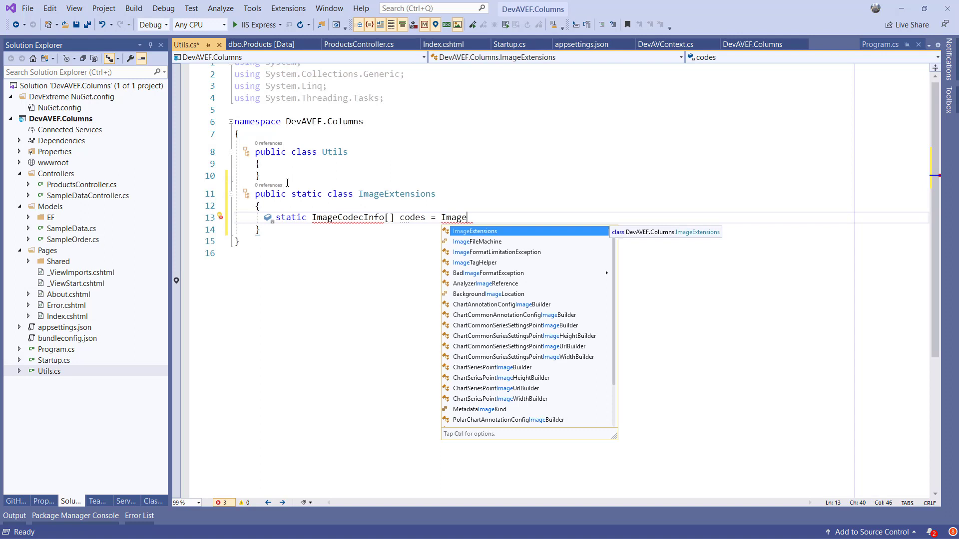
text(CodecInfo)
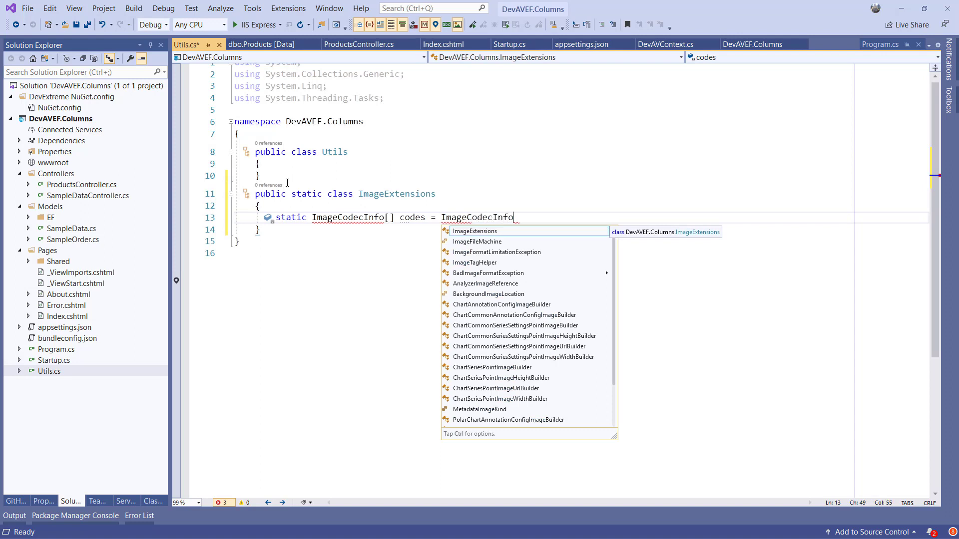
text(.GetImage)
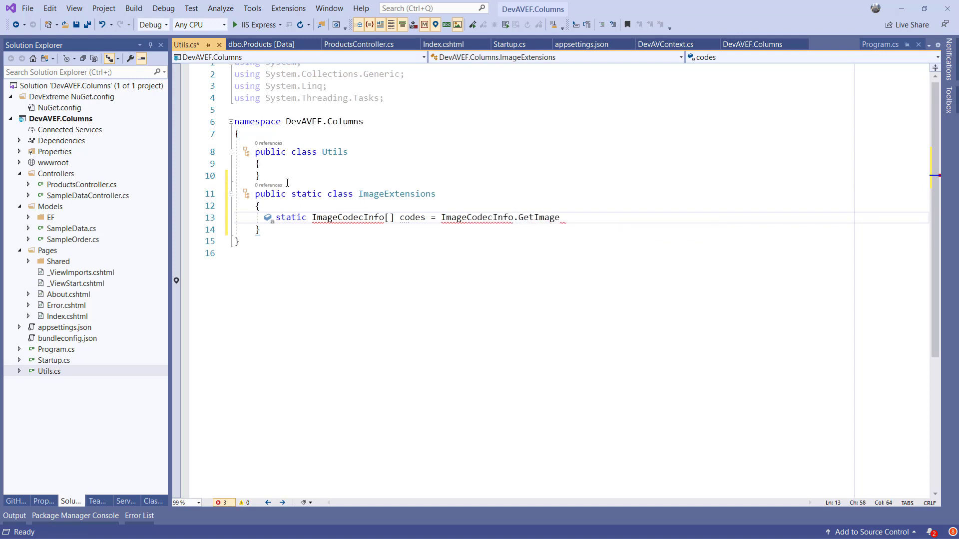
text(Encoders)
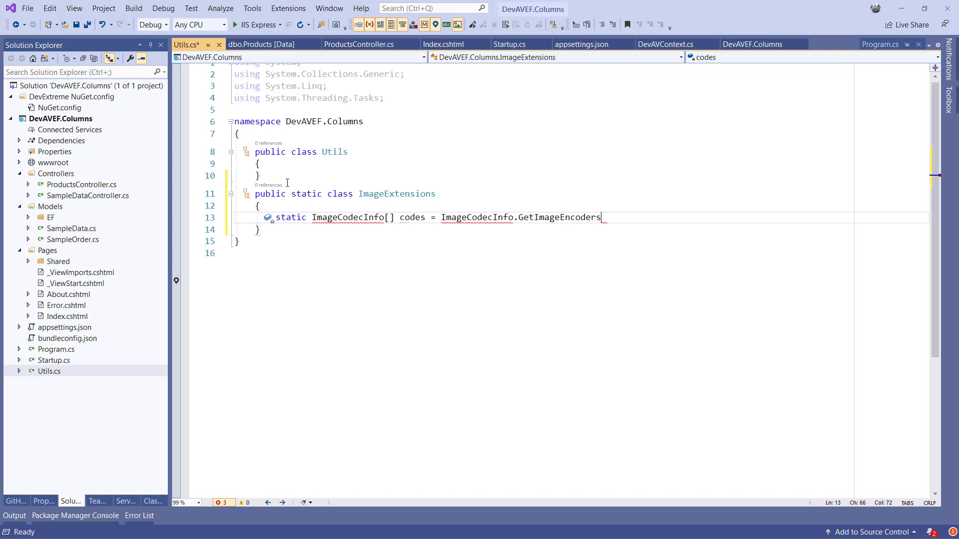
text(();)
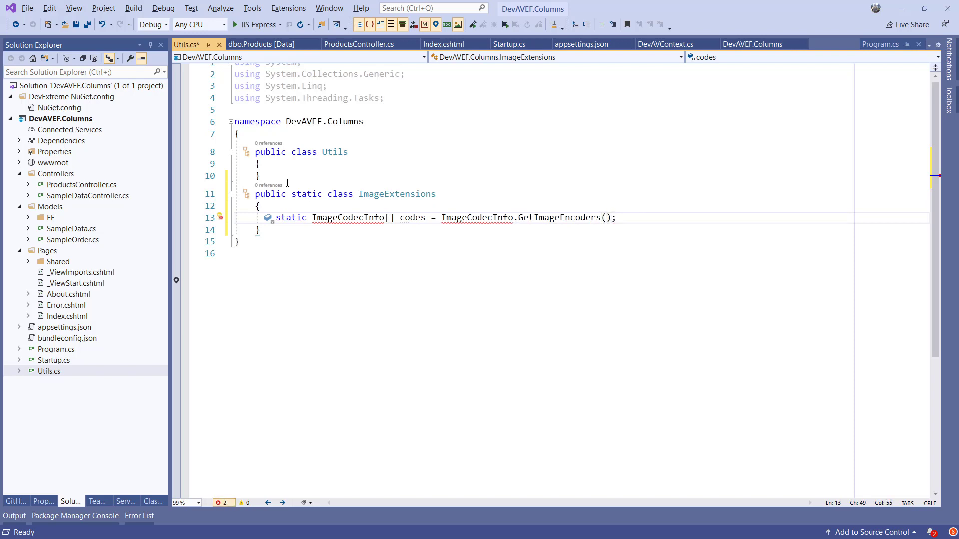
- Install System.Drawing.Common and import System.Drawing.Imaging via Quick Actions
click(220, 216)
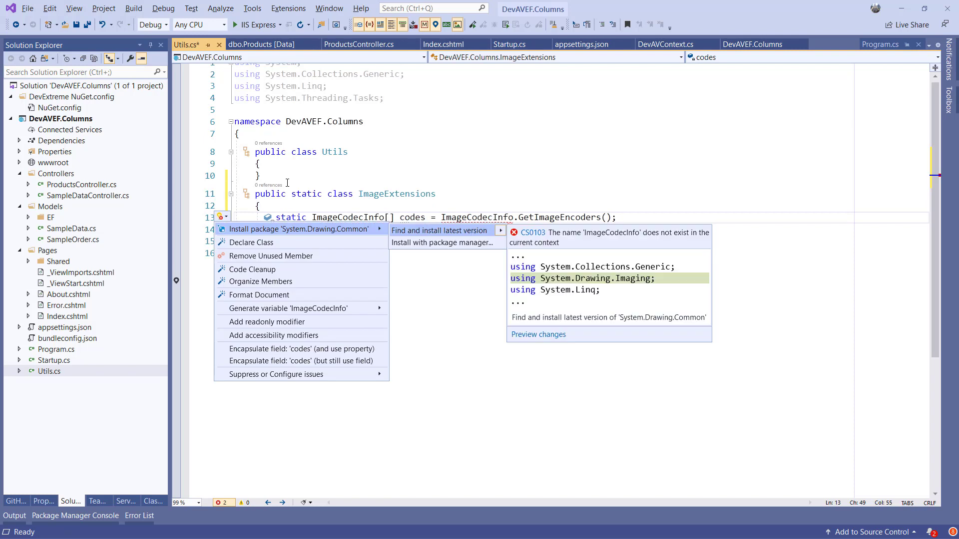
click(439, 231)
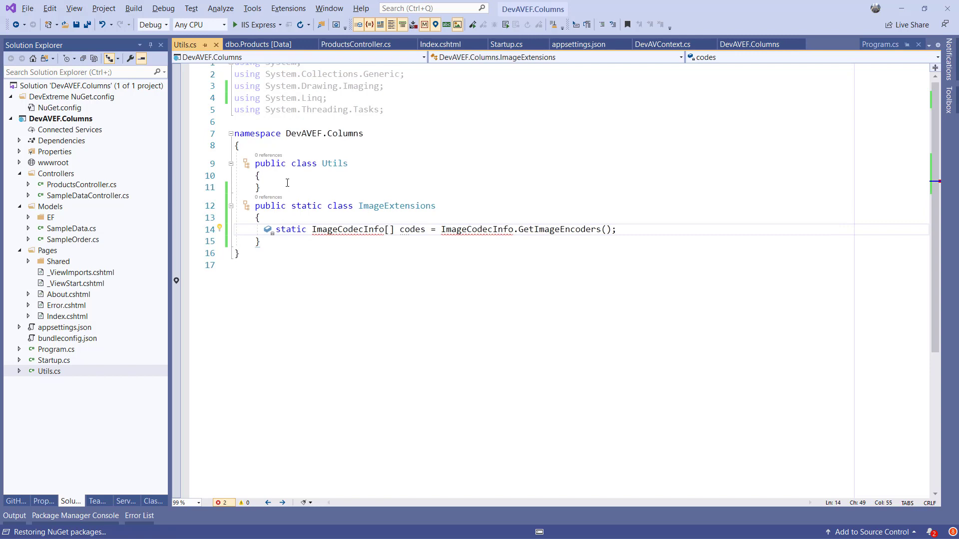
- Write GetMimeType(this Image image) returning image.RawFormat.GetMimeType()
key(enter)
text(public static string)
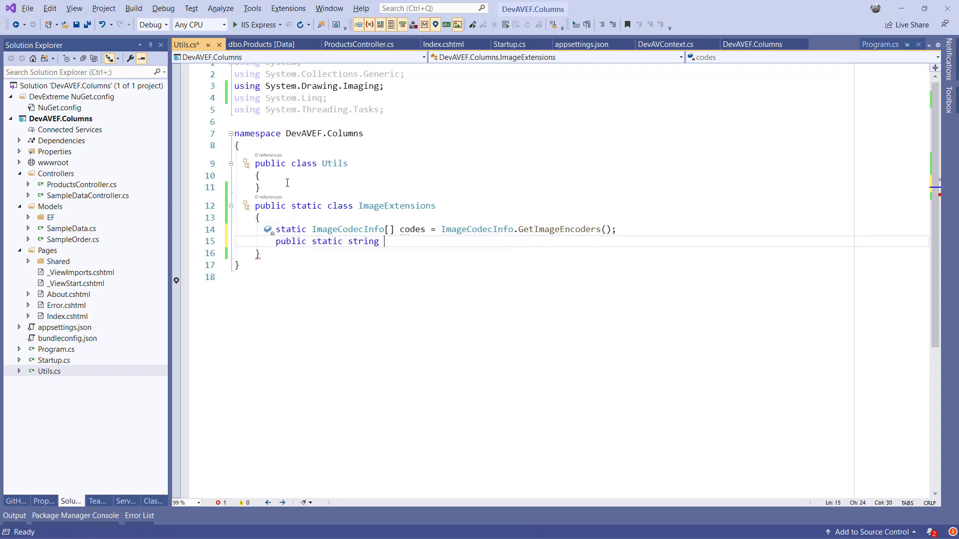
text(GetMimeType())
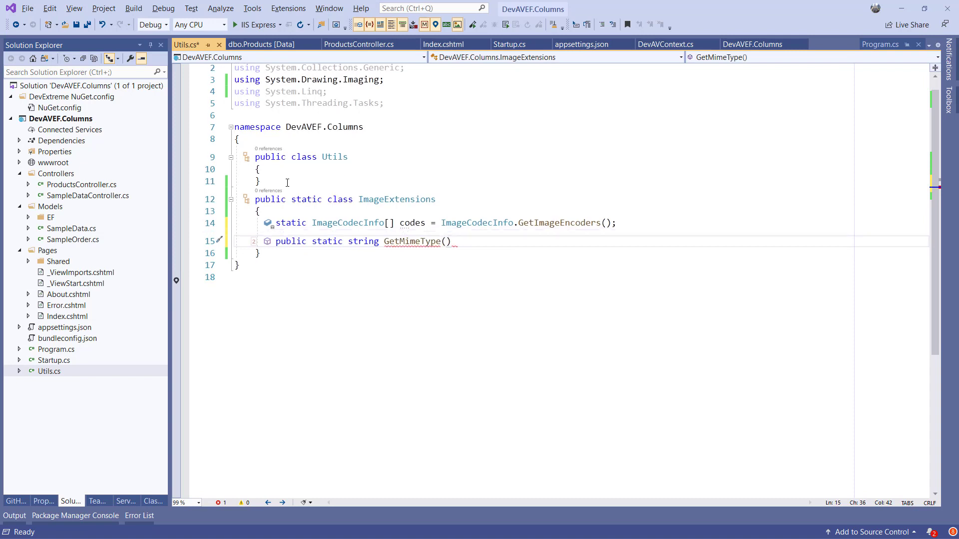
text(this)
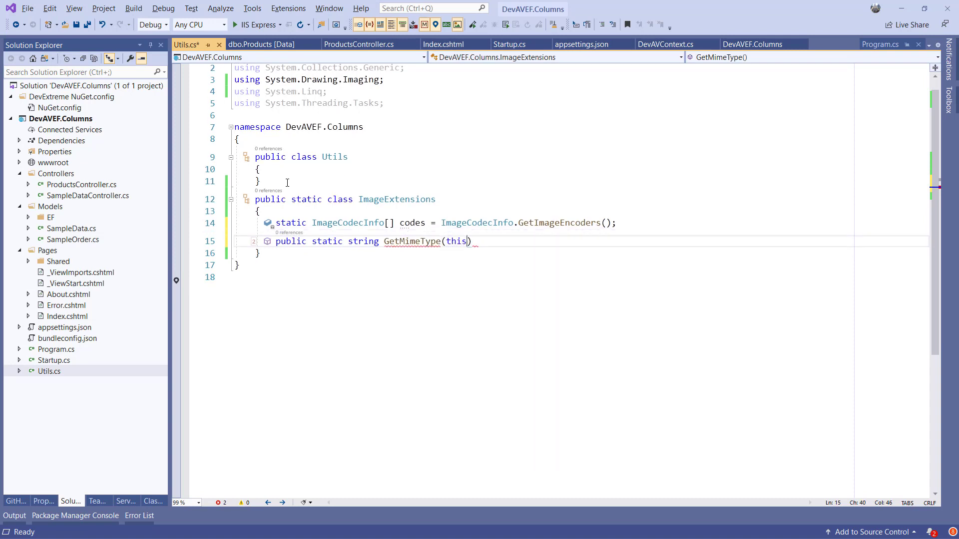
text(Image image)
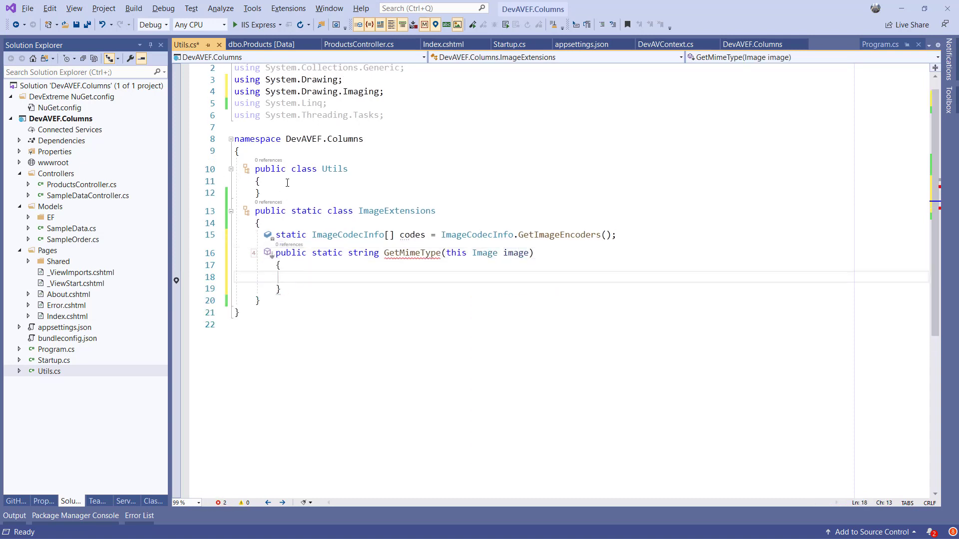
text(return image)
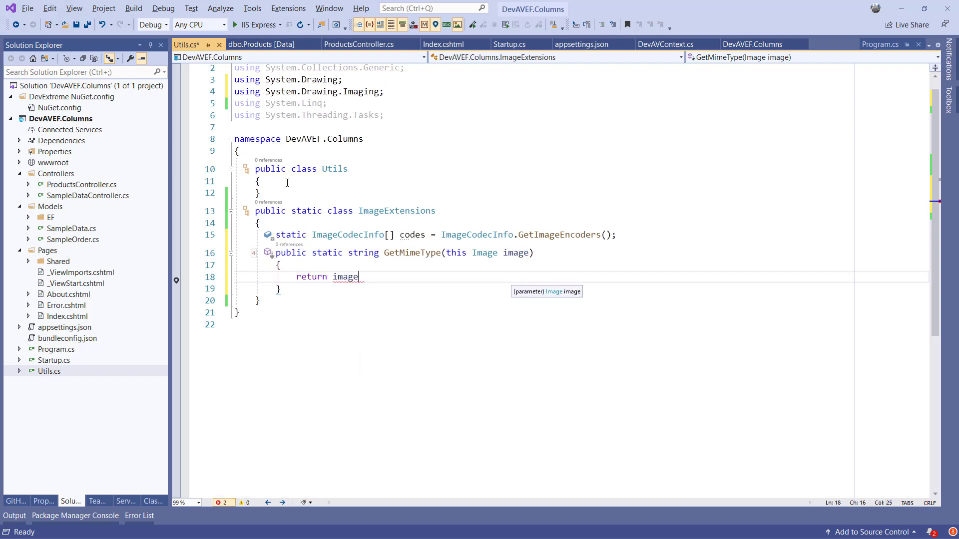
text(.RawFormat.GetMimeType();)
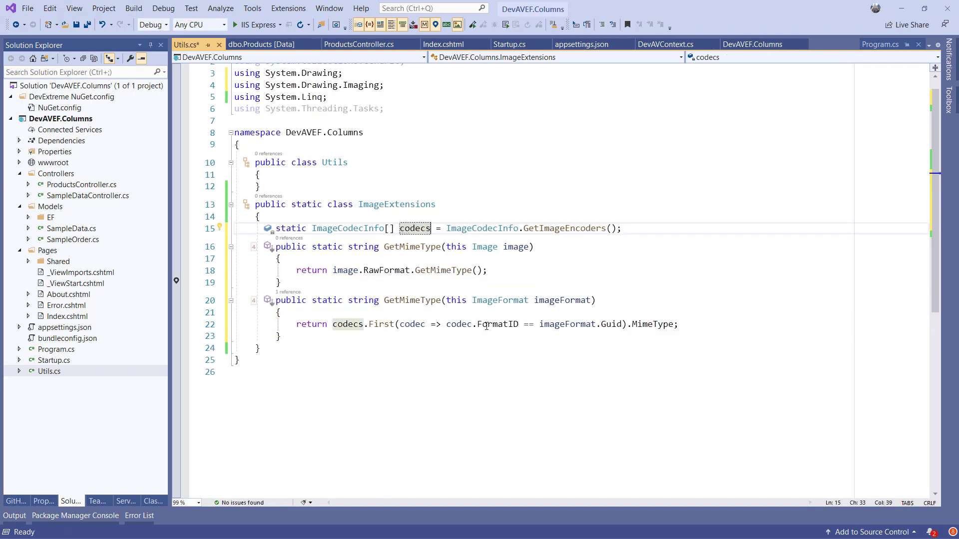
- Write GetMimeType on ImageFormat looking up the matching encoder's MimeType in the codecs array
double_click(497, 324)
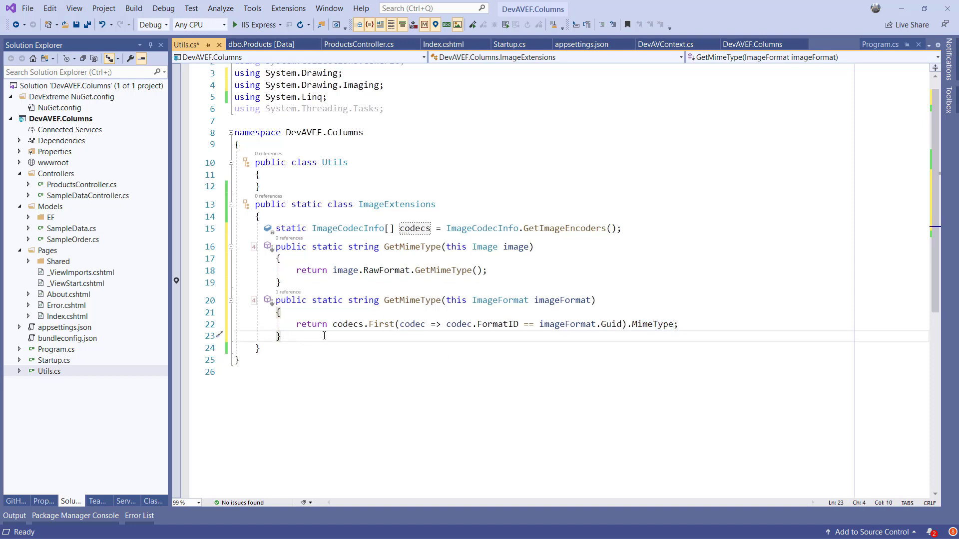
key(Enter)
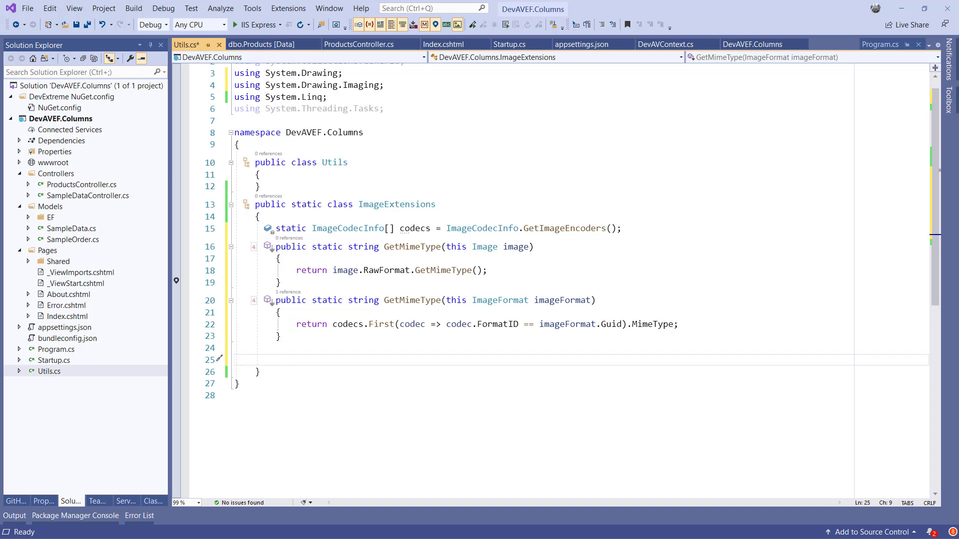
click(276, 359)
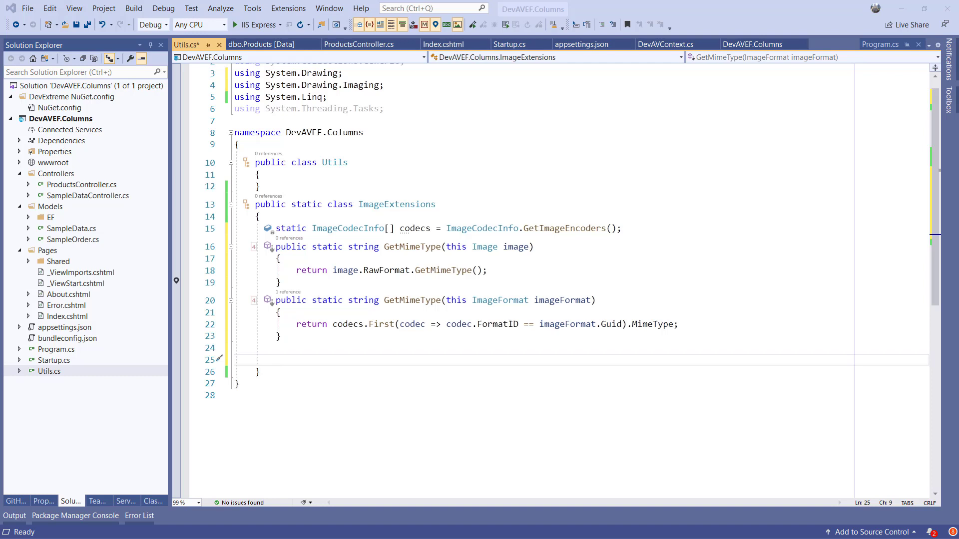
- Write CreateThumbArray(this byte[] imageData, int w, int h, out string mimeType) returning the thumbnail's MemoryStream bytes
click(282, 355)
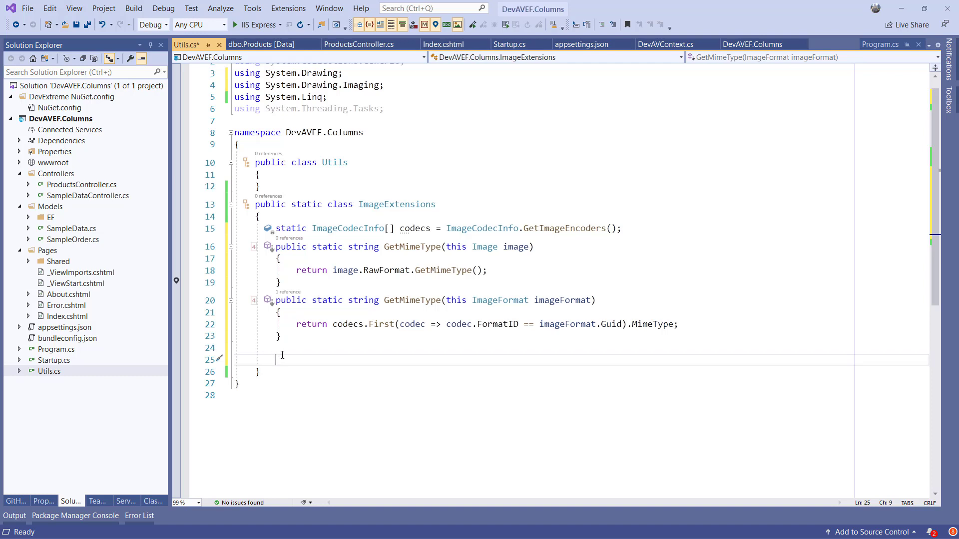
text(public static byte[] CreateThumbArray(this byte[] imageData, int w, int h, out string mimeType))
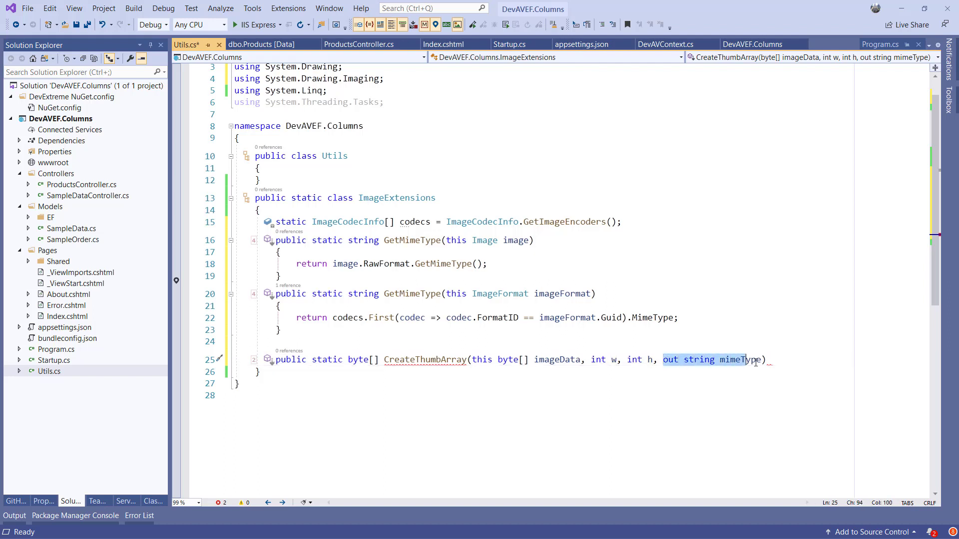
text({})
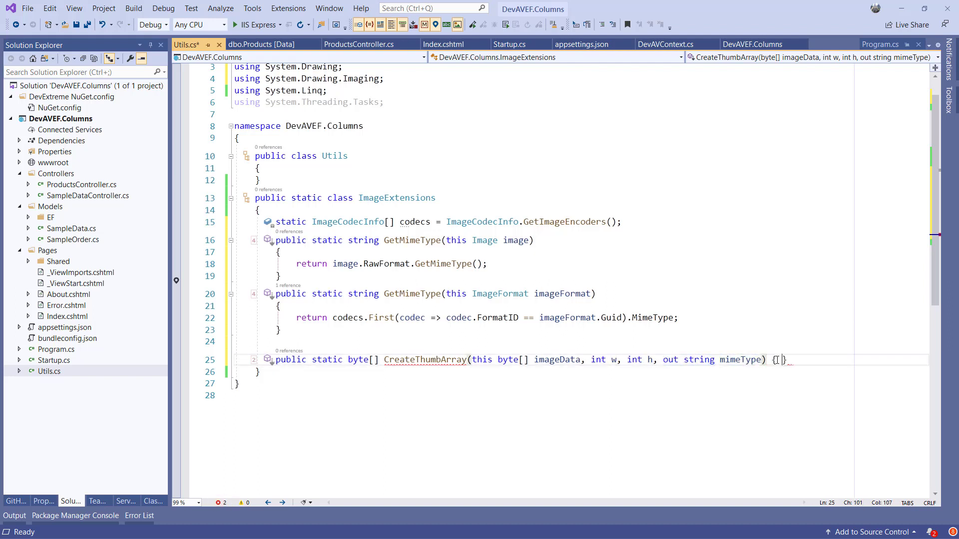
key(Enter)
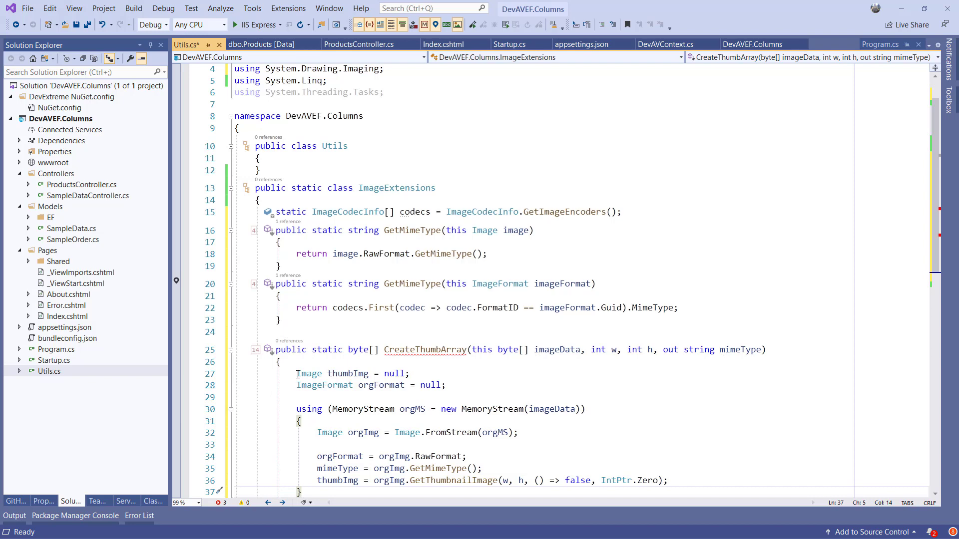
scroll(down, 3)
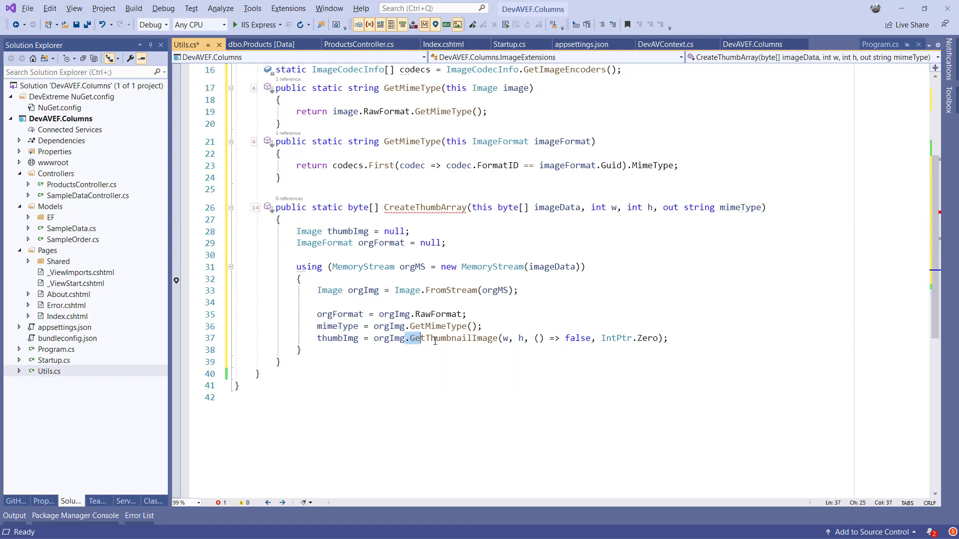
click(354, 349)
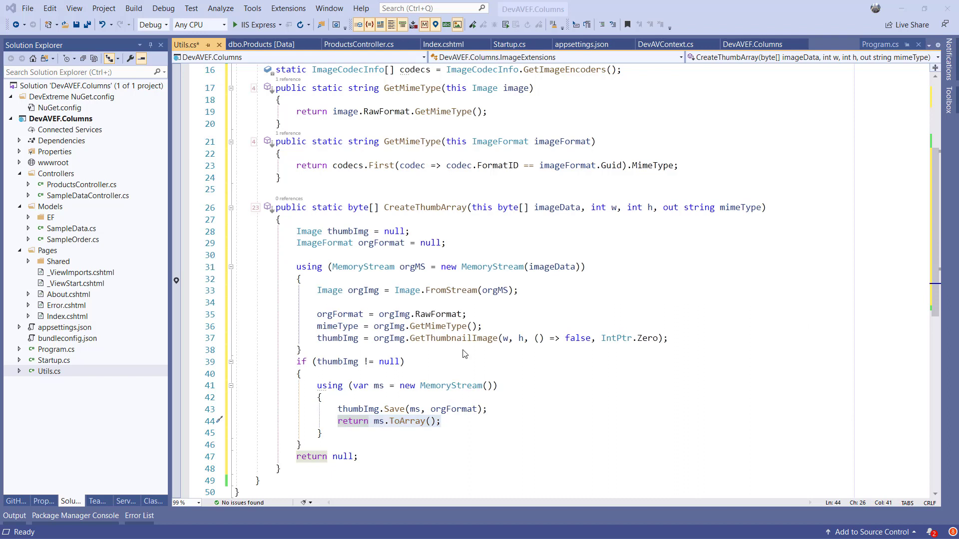
mouse_move(95, 191)
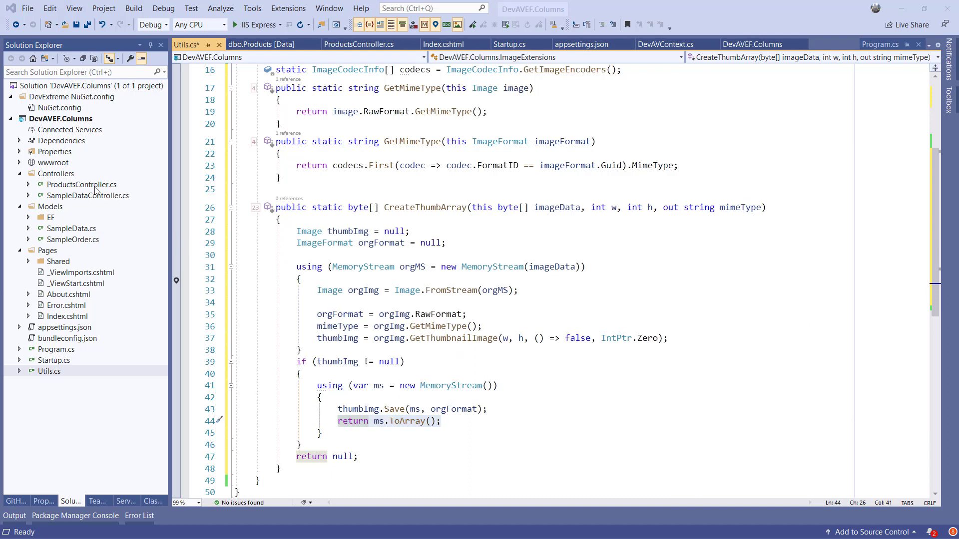
- Have PrimaryImage in ProductsController return File of a 60-by-60 CreateThumbArray thumbnail with its MIME type
click(359, 44)
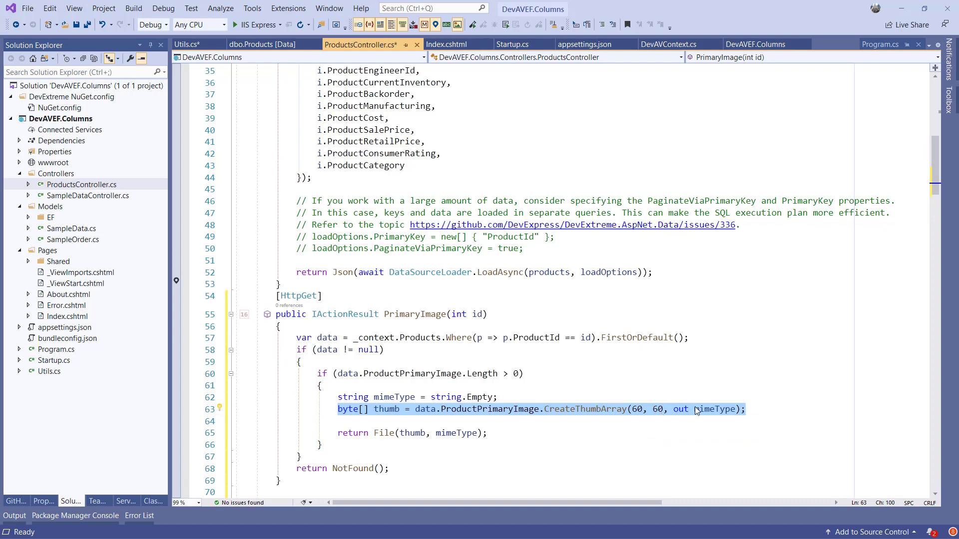
mouse_move(711, 409)
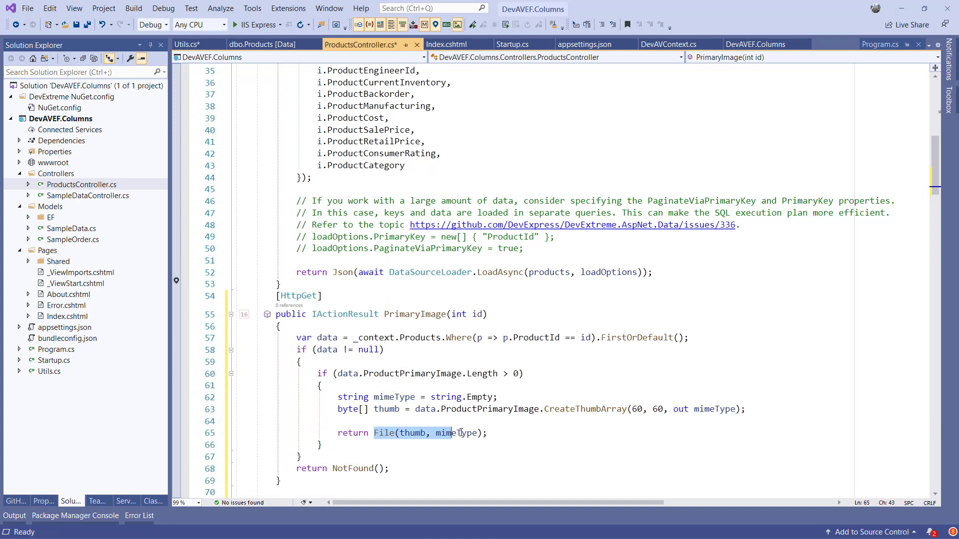
mouse_move(413, 433)
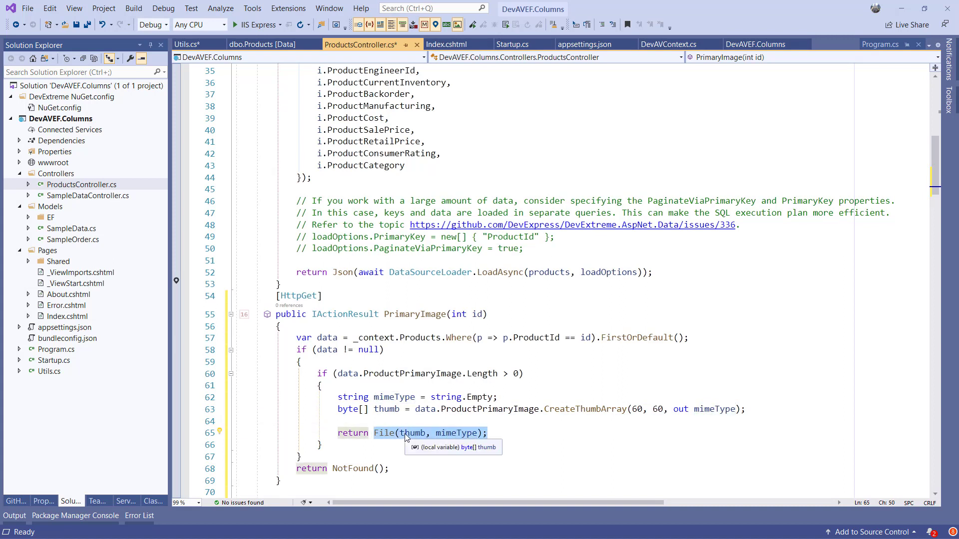
mouse_move(466, 433)
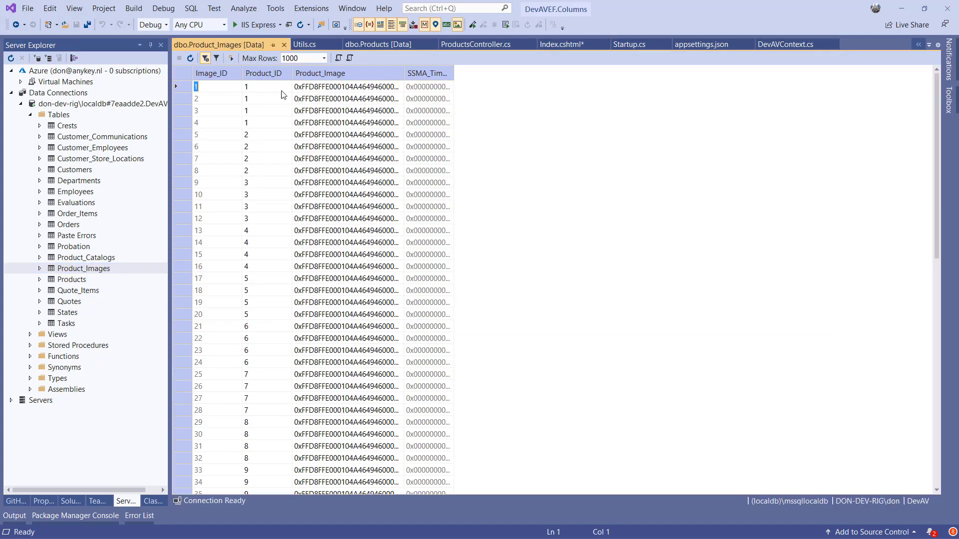
mouse_move(266, 84)
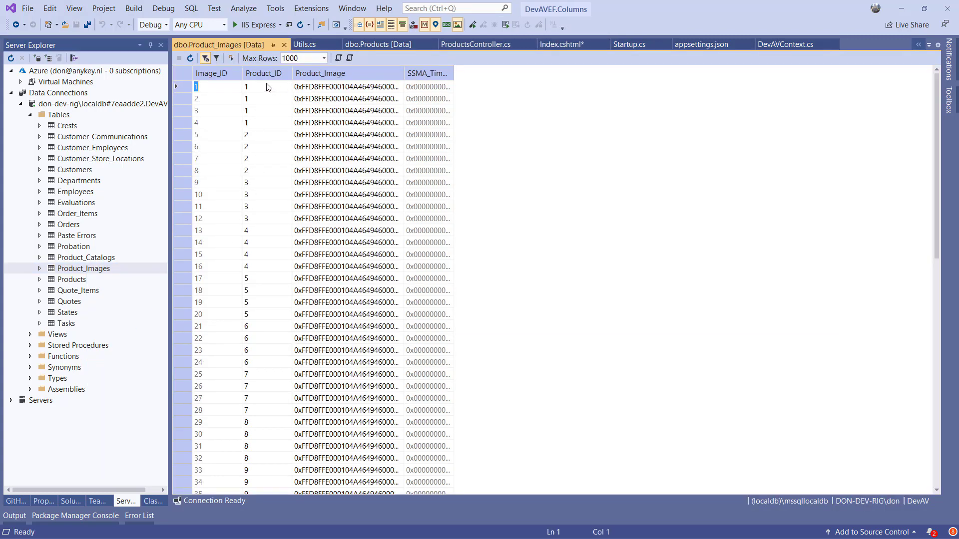
mouse_move(261, 145)
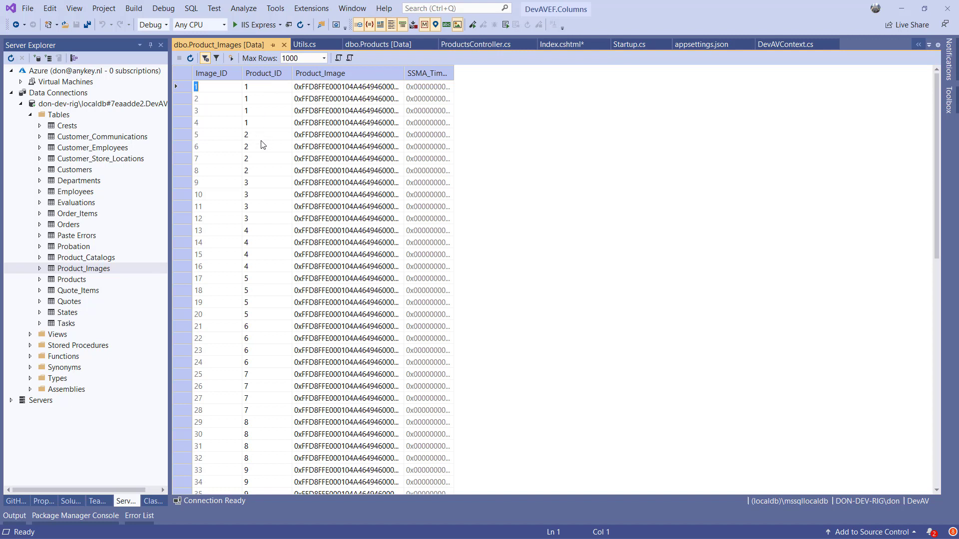
- Highlight product 3's rows in Product_Images, then leave the data tab for Index.cshtml
drag(262, 134, 263, 158)
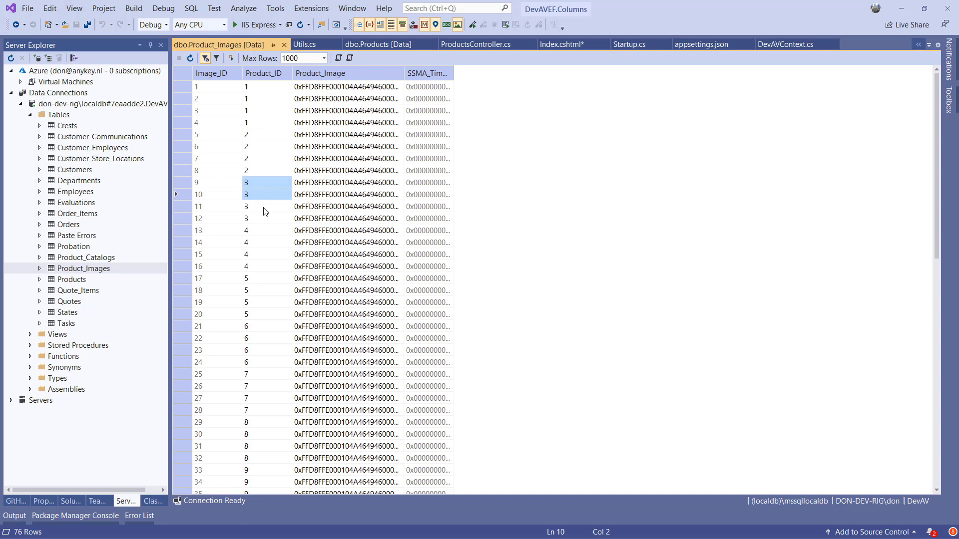
click(263, 219)
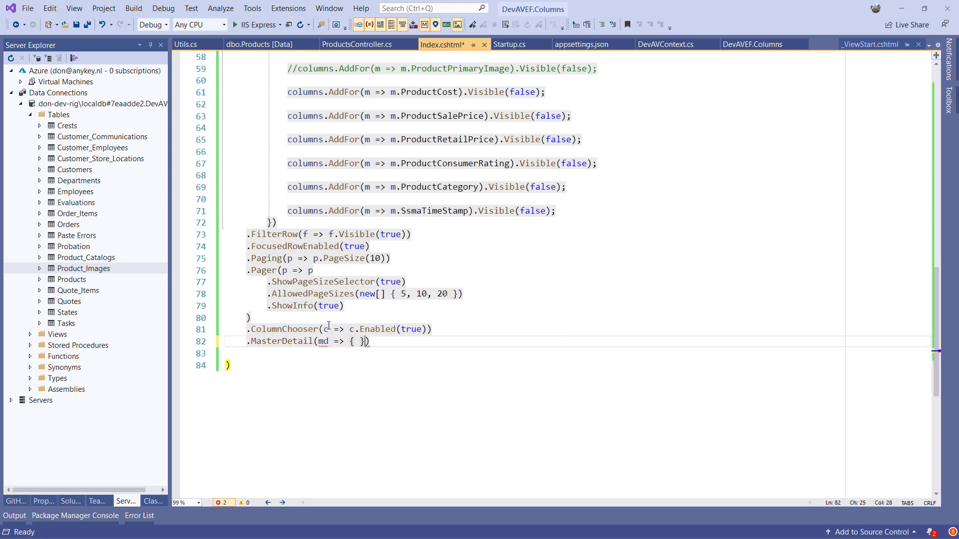
- Enable MasterDetail with a template div heading and a horizontal TileView bound to ProductImages by productId
text(md.Enabled(true);)
text(md.AutoExpandAll(false);)
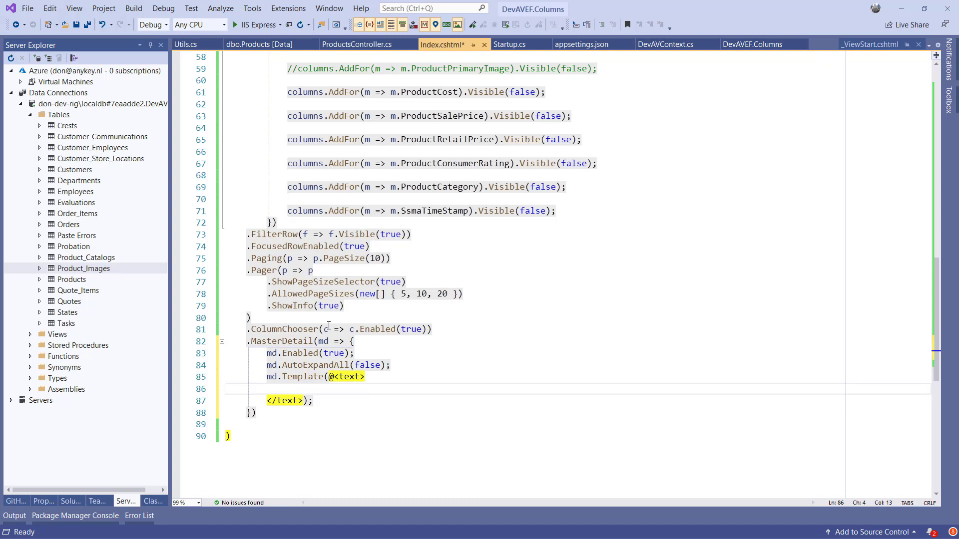
text(<div></div>)
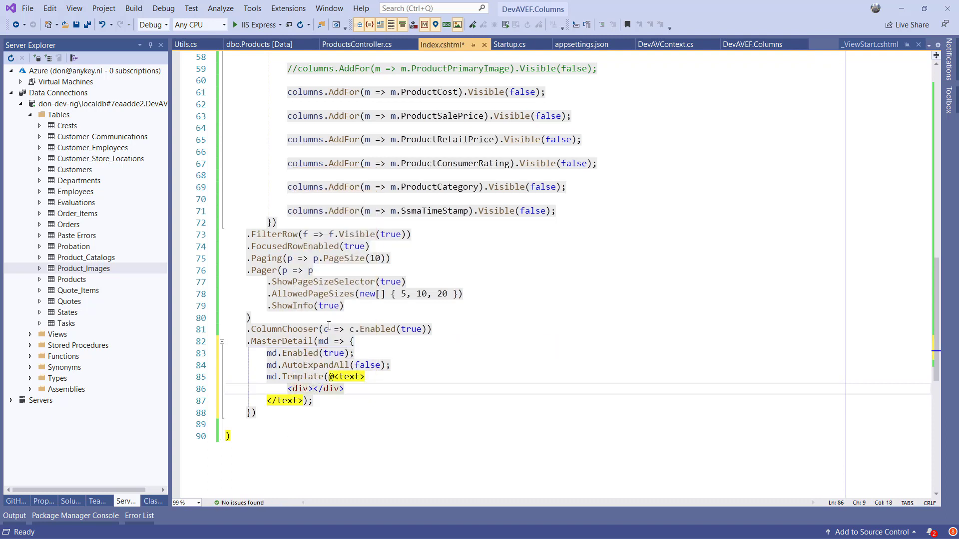
text(ProductImages)
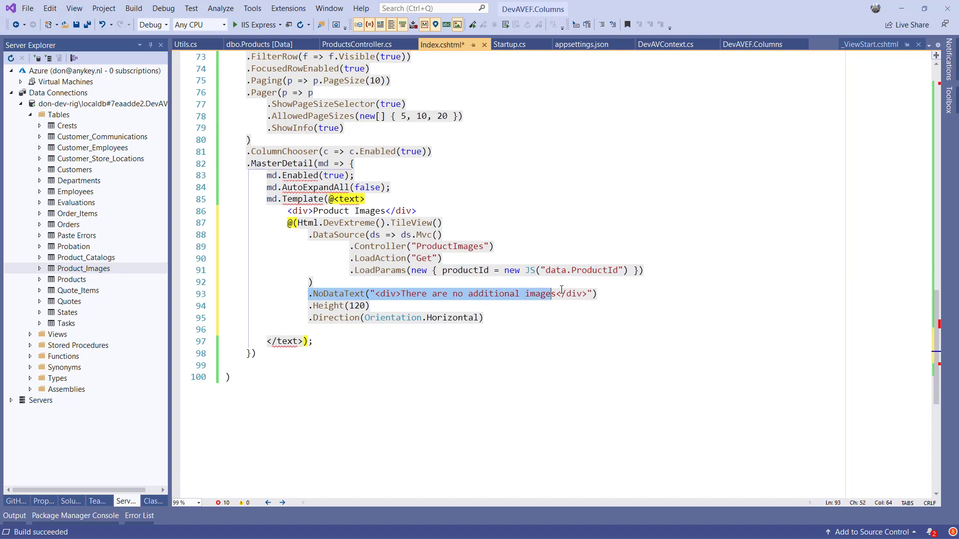
- Add an .ItemTemplate div with background-image url(/api/ProductImages/Image?id=<%- ImageId %>) and close the TileView
click(312, 306)
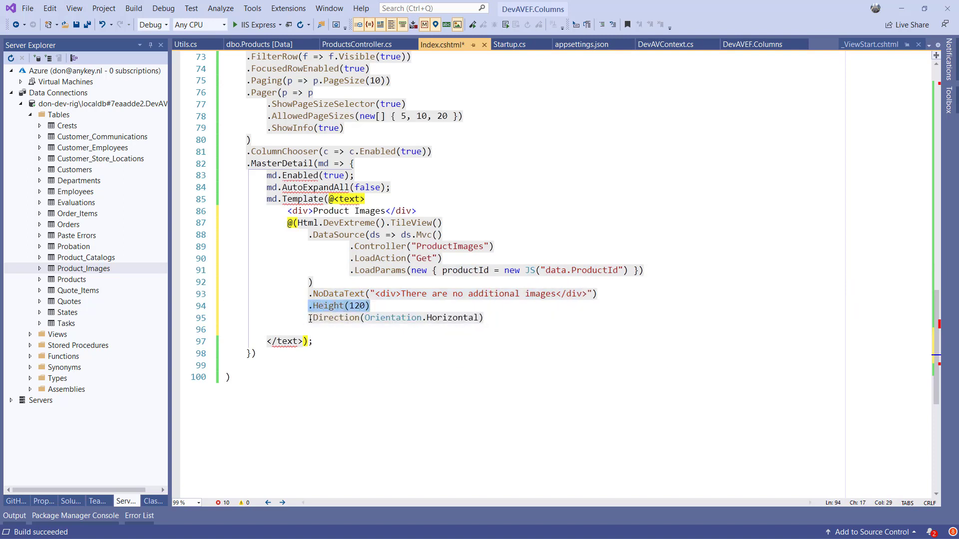
key(enter)
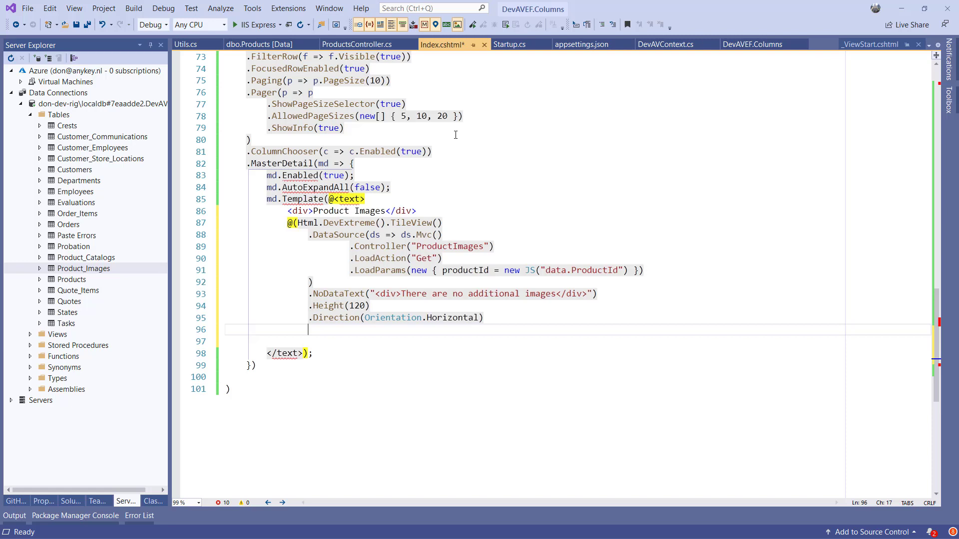
text(.ItemTemplate("<div class=\"image\" style=\"background-image: url(/api/ProductImages/Image?id=<%- ImageId %>)\"></div>"))
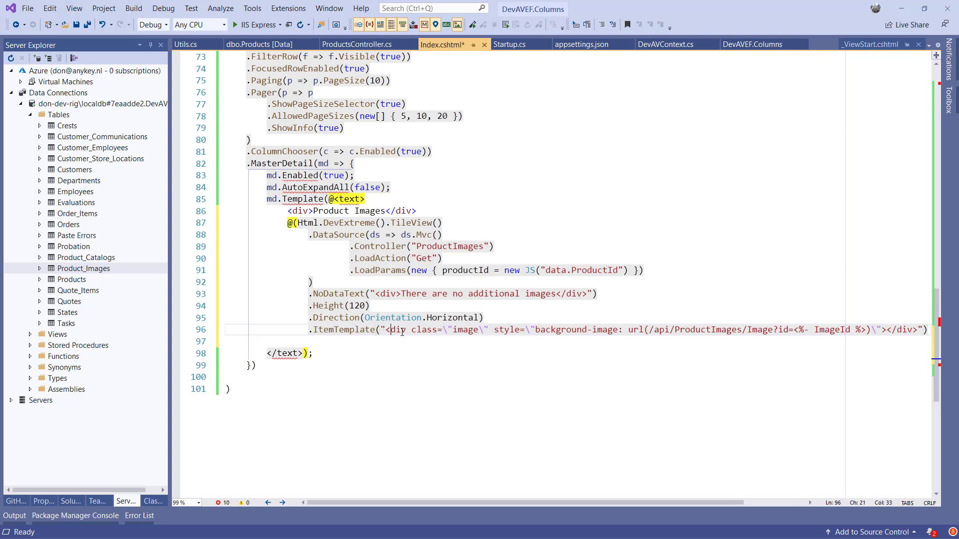
drag(387, 328, 485, 328)
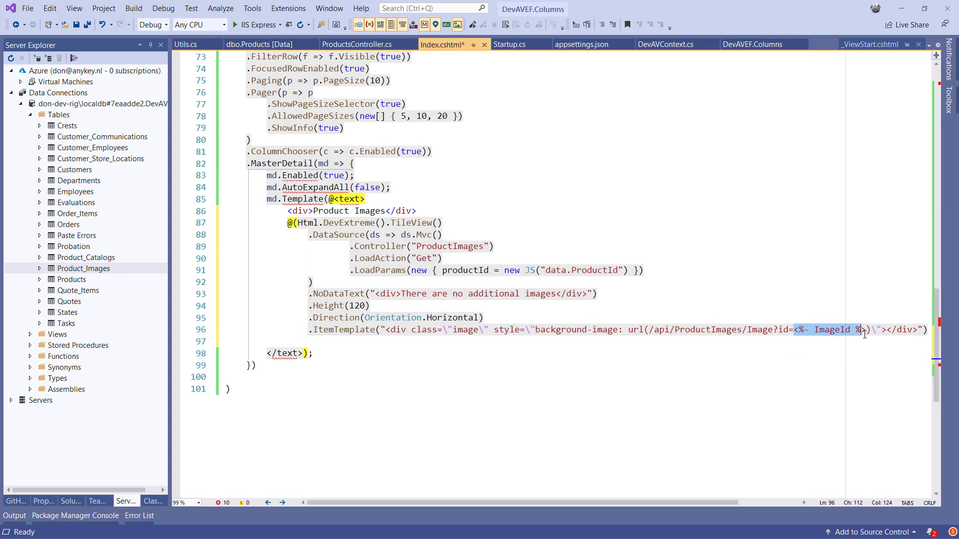
key(enter)
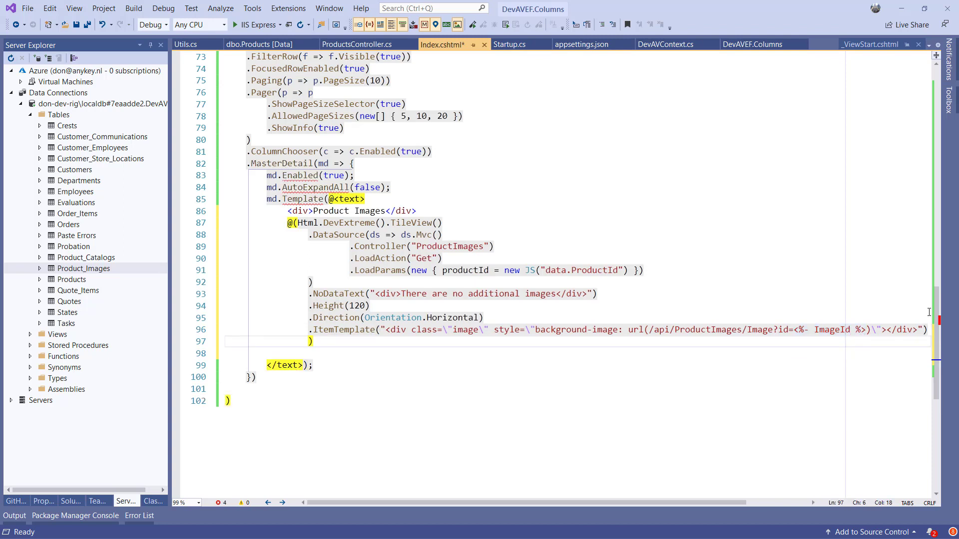
mouse_move(71, 500)
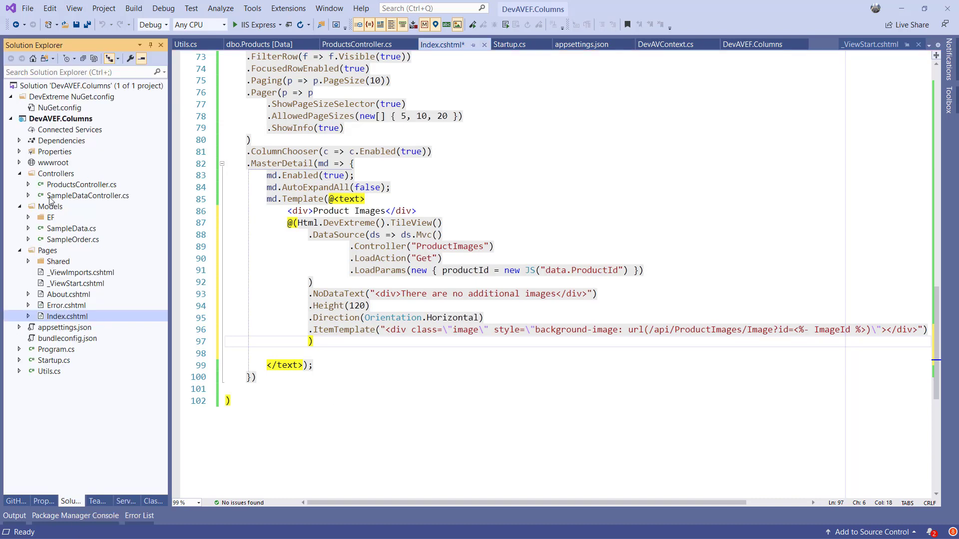
- Start adding a controller from the Controllers folder using the DevExtreme Entity Framework API template
right_click(56, 172)
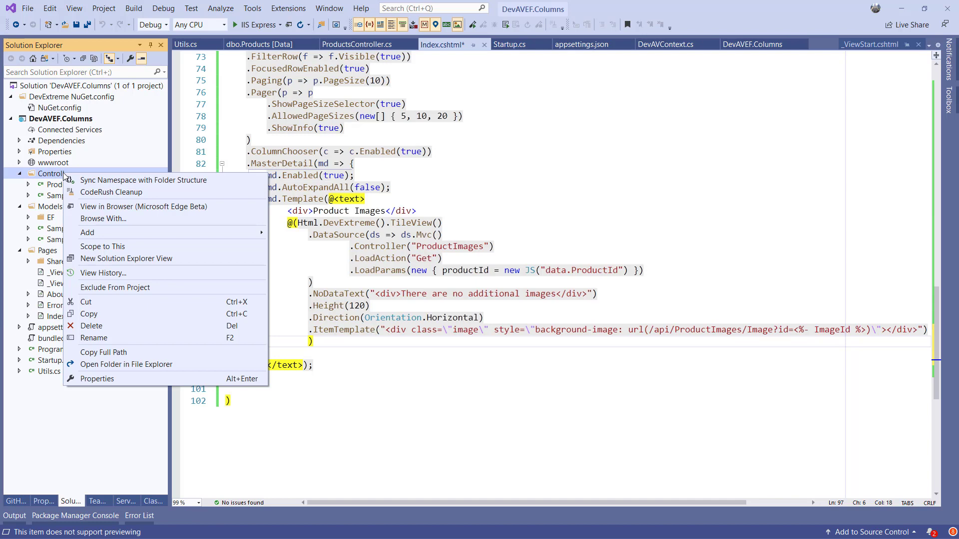
mouse_move(88, 233)
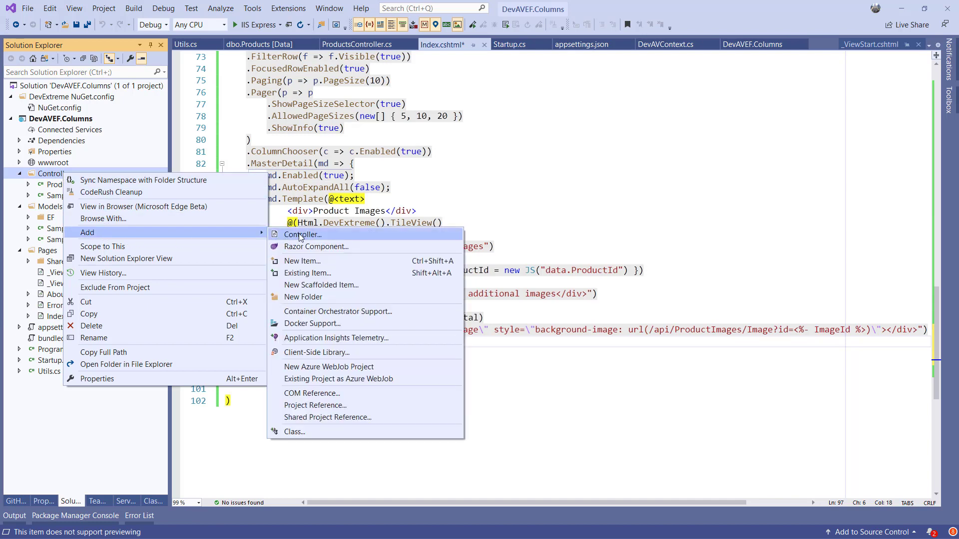
click(300, 234)
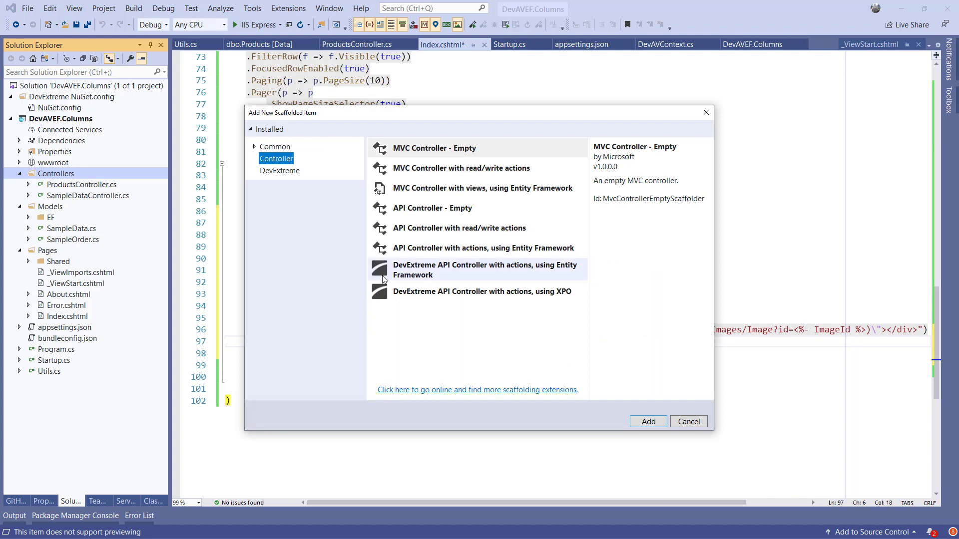
mouse_move(438, 272)
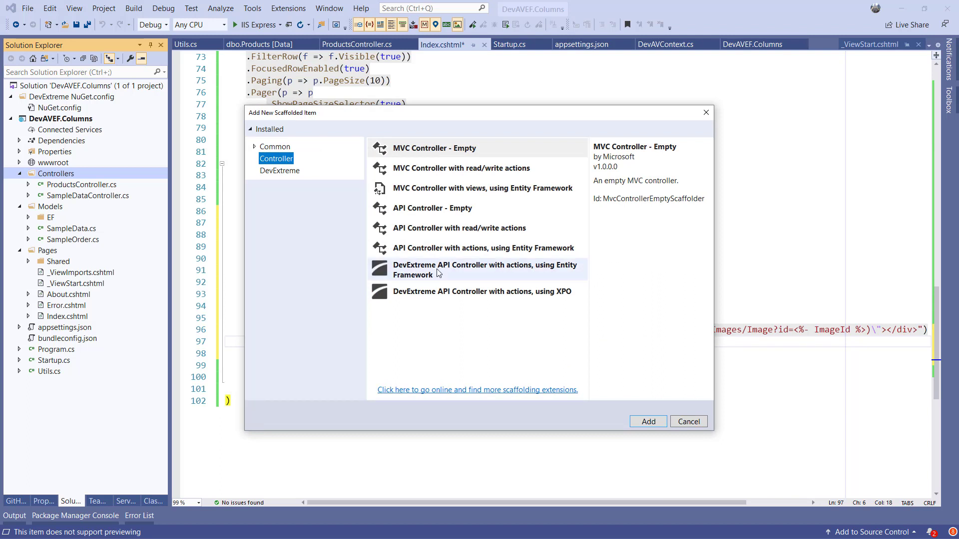
click(485, 269)
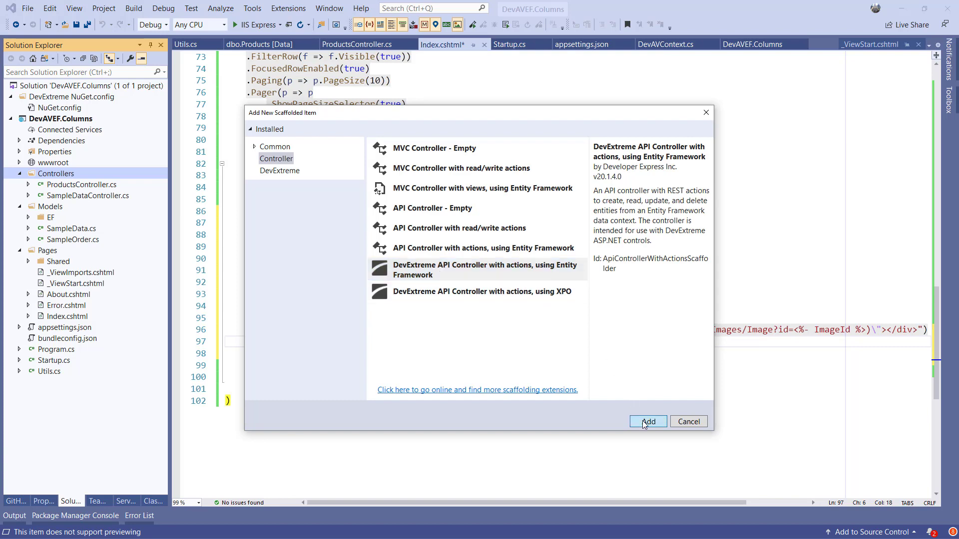
click(647, 421)
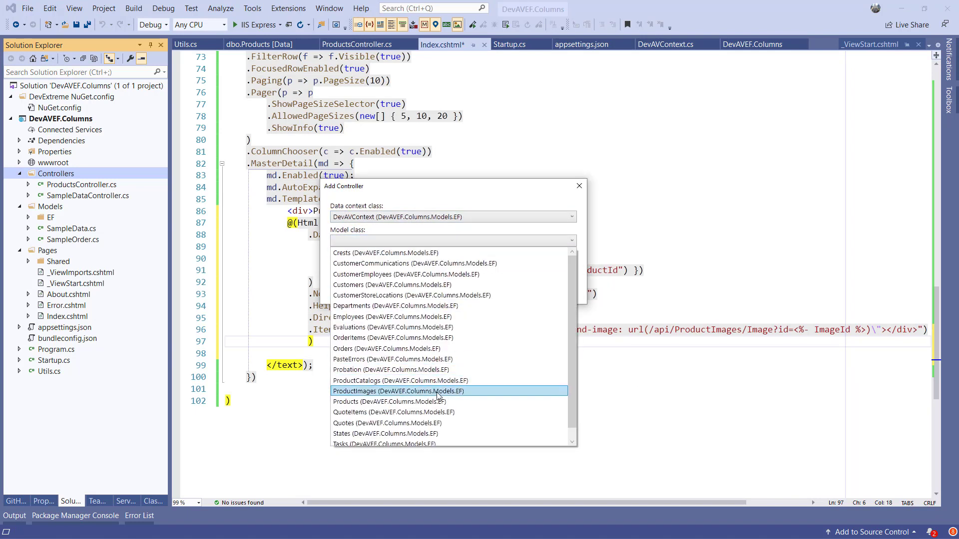
- Scaffold ProductImagesController for the ProductImages model class
click(402, 391)
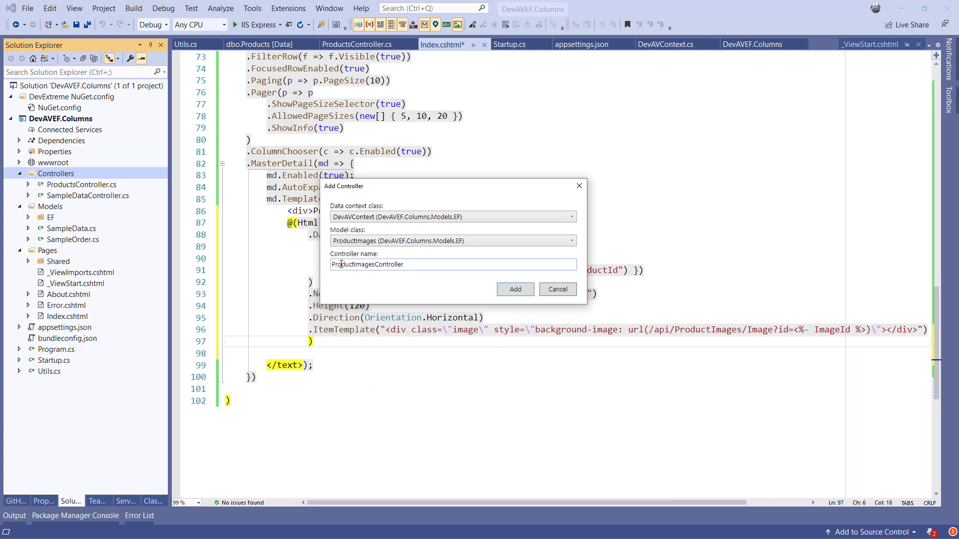
mouse_move(411, 264)
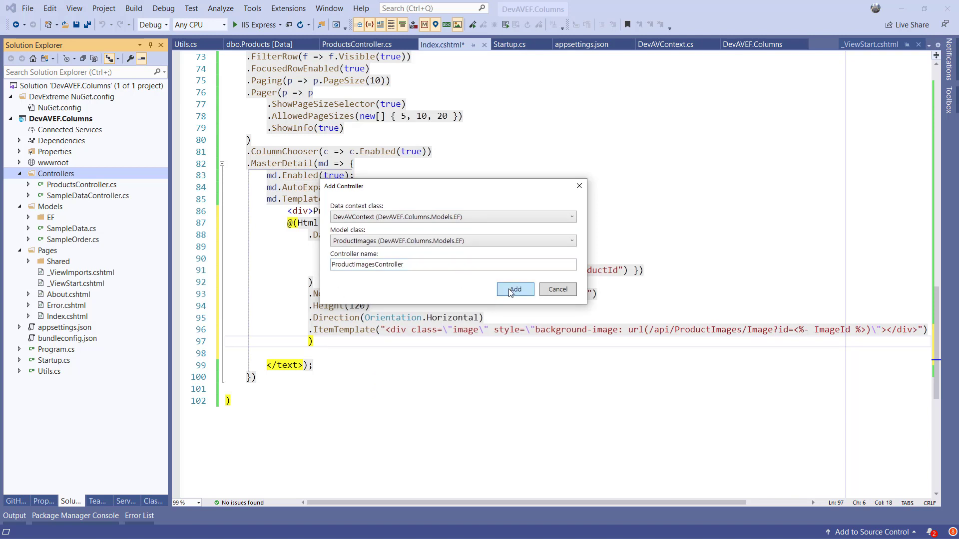
click(515, 290)
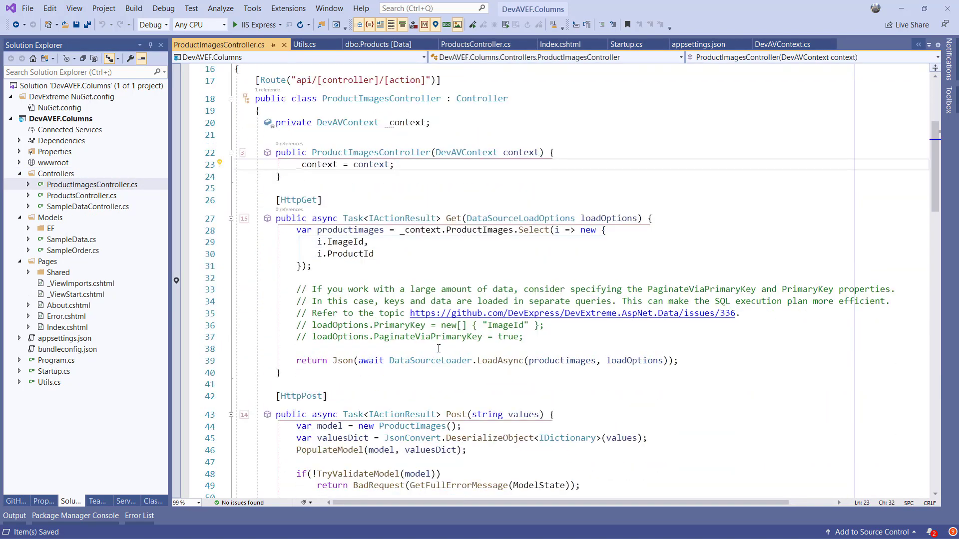
- Filter the Get action by an int productId parameter with a .Where on ProductId
text(int productId,)
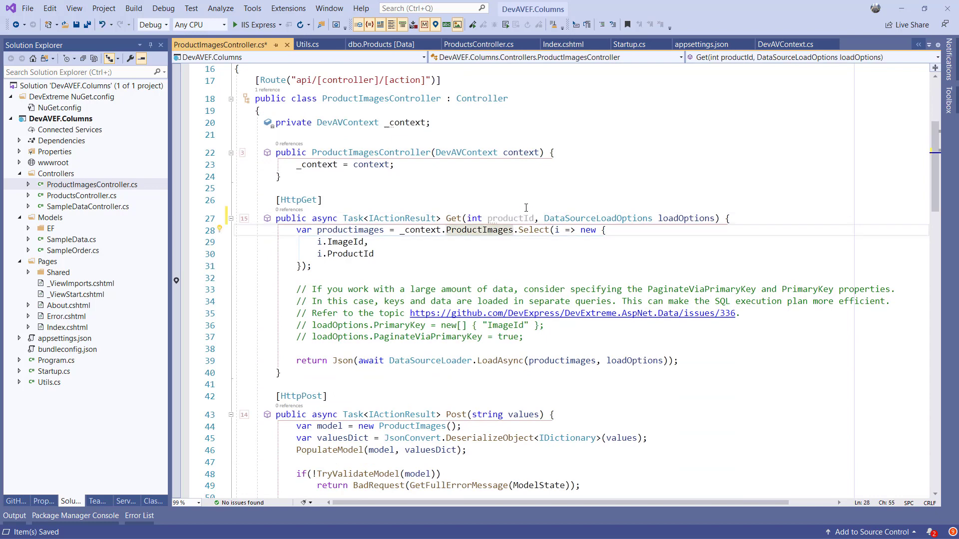
text(.Where(i => i.ProductId == productId))
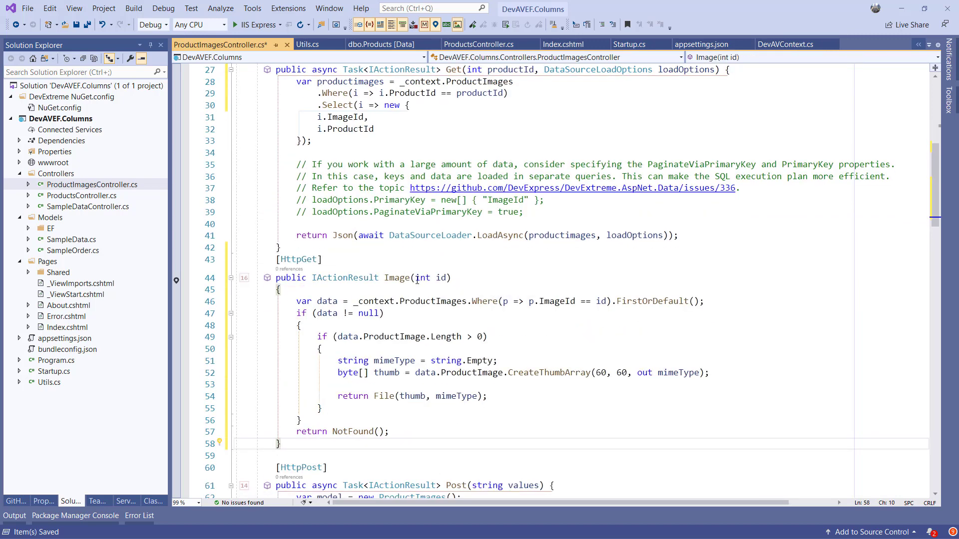
- Add an Image(int id) action returning a CreateThumbArray(60, 60) File, compared against the products controller's PrimaryImage
drag(295, 301, 431, 301)
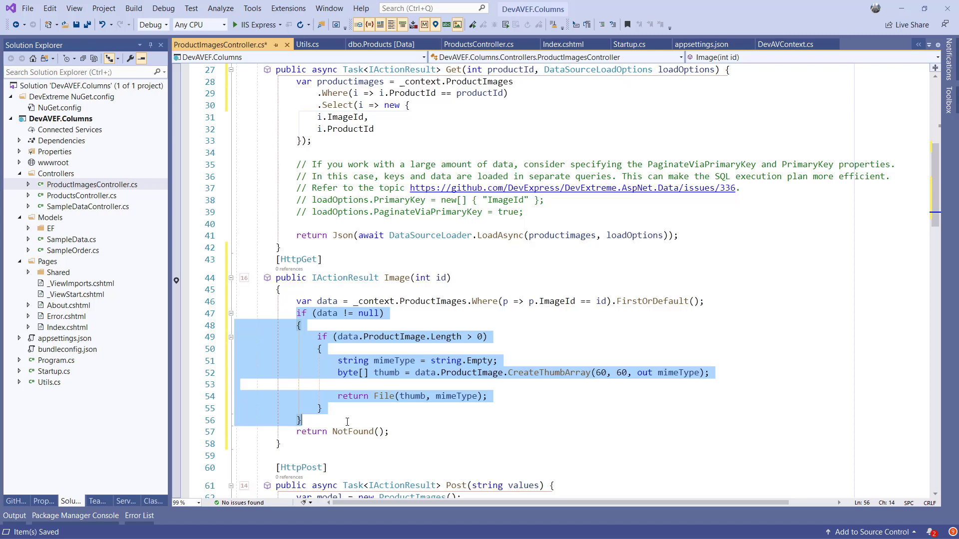
click(480, 44)
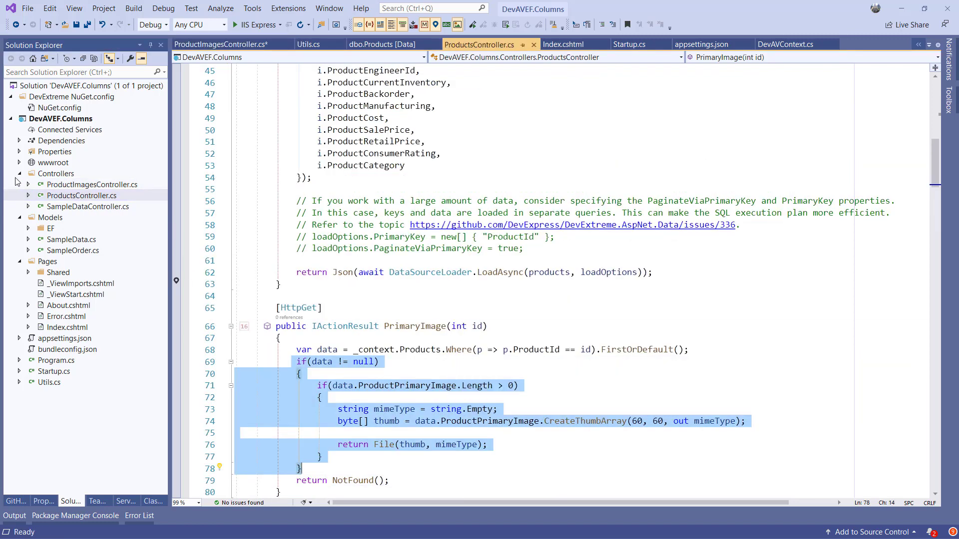
click(20, 162)
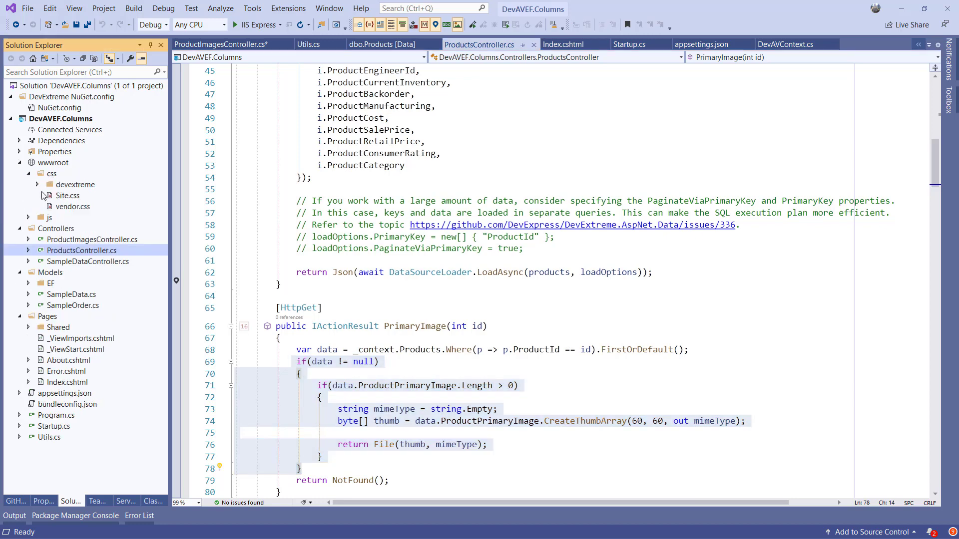
mouse_move(69, 202)
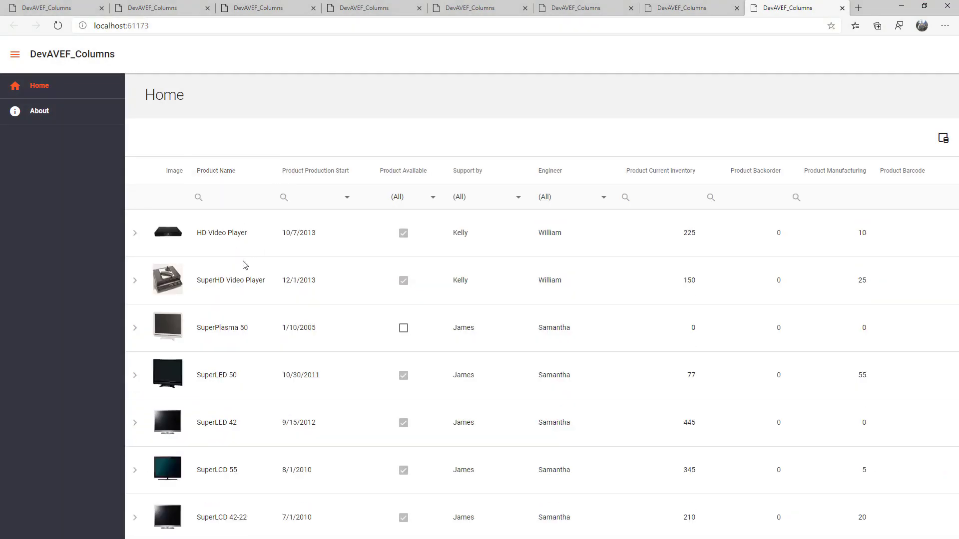
- Expand the HD Video Player row in the running app to reveal its Product Images thumbnail tiles
click(135, 233)
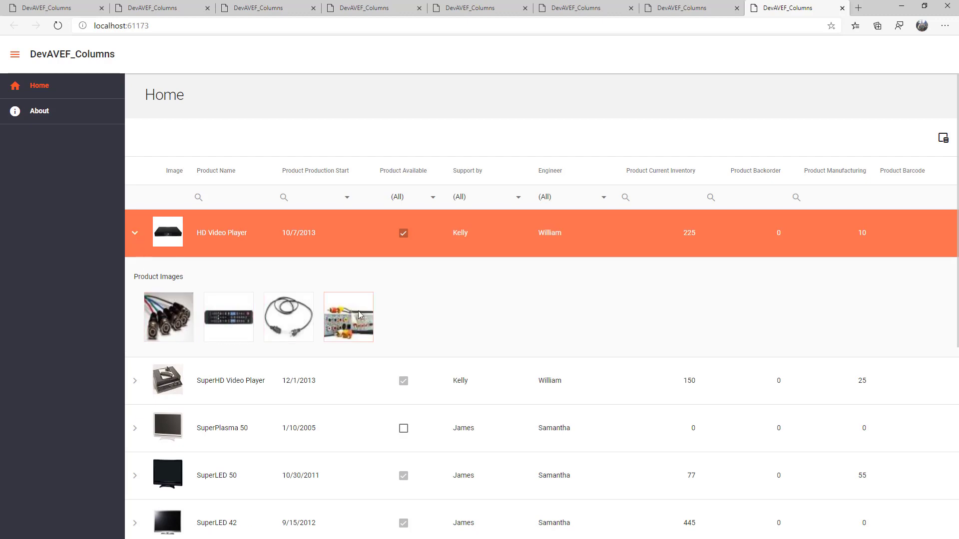
scroll(down, 3)
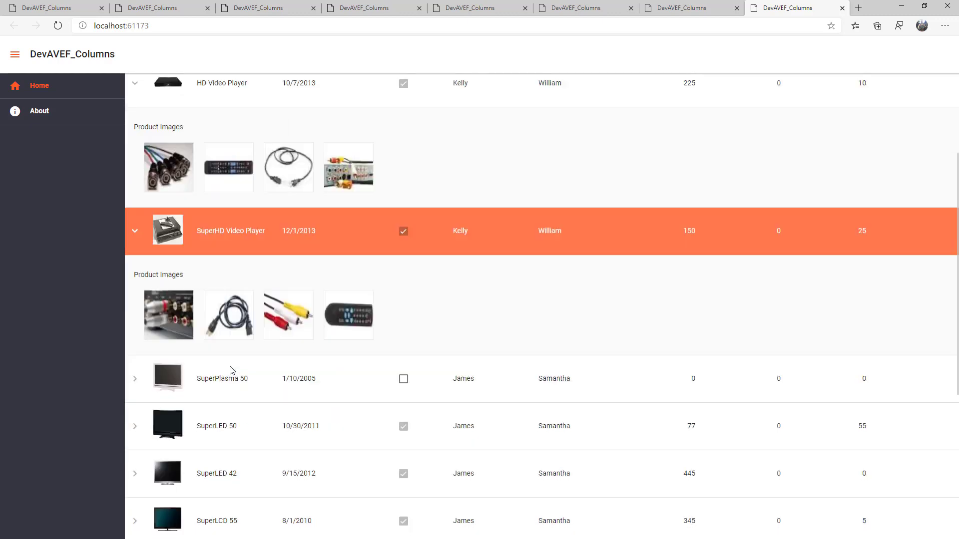